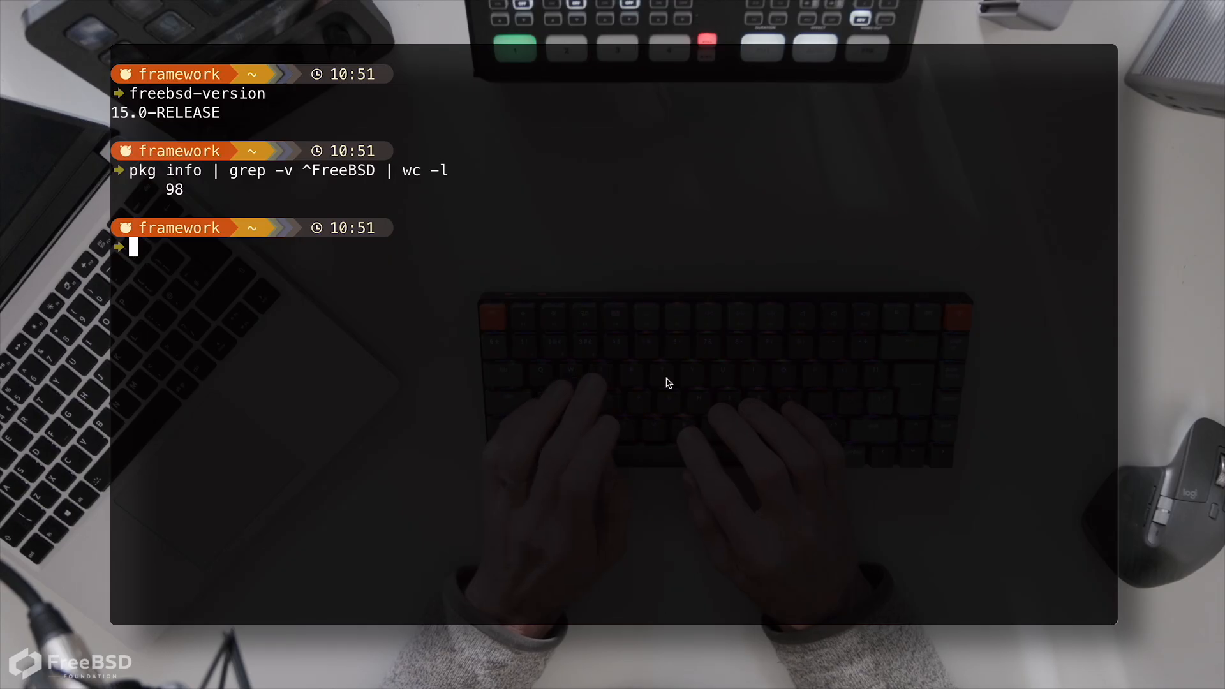
Run bectl list to show the thirteen boot environments with xfce active
type("be")
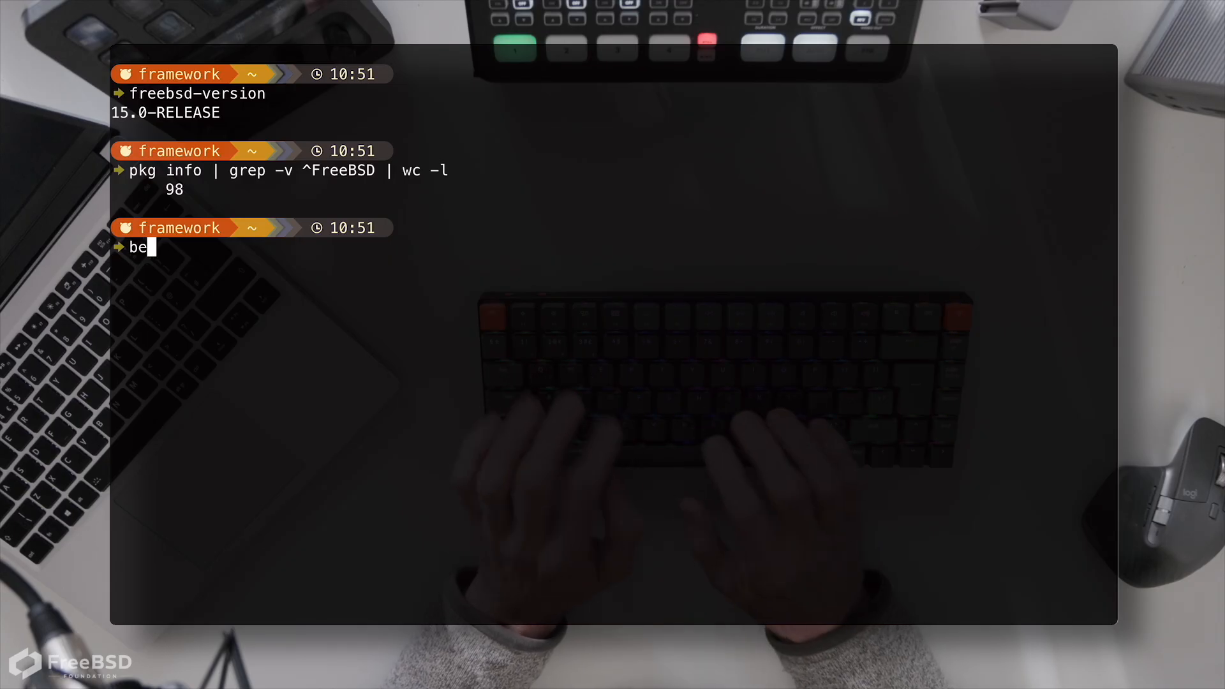
type("ctl list")
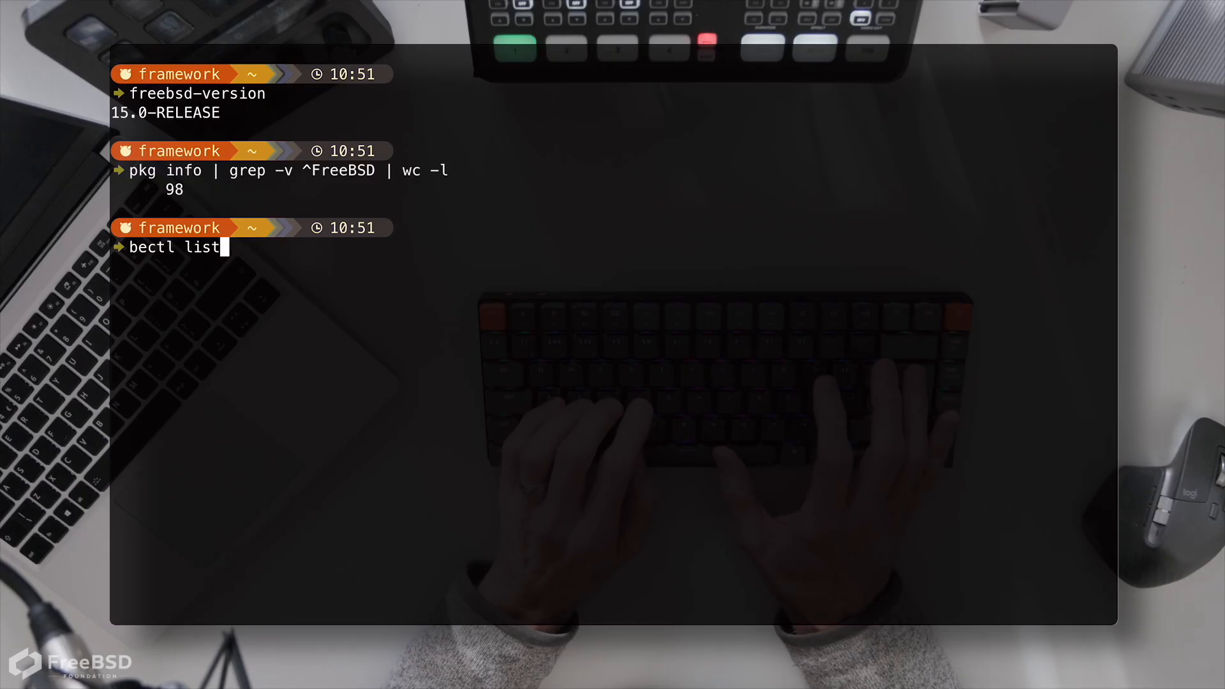
key("Return")
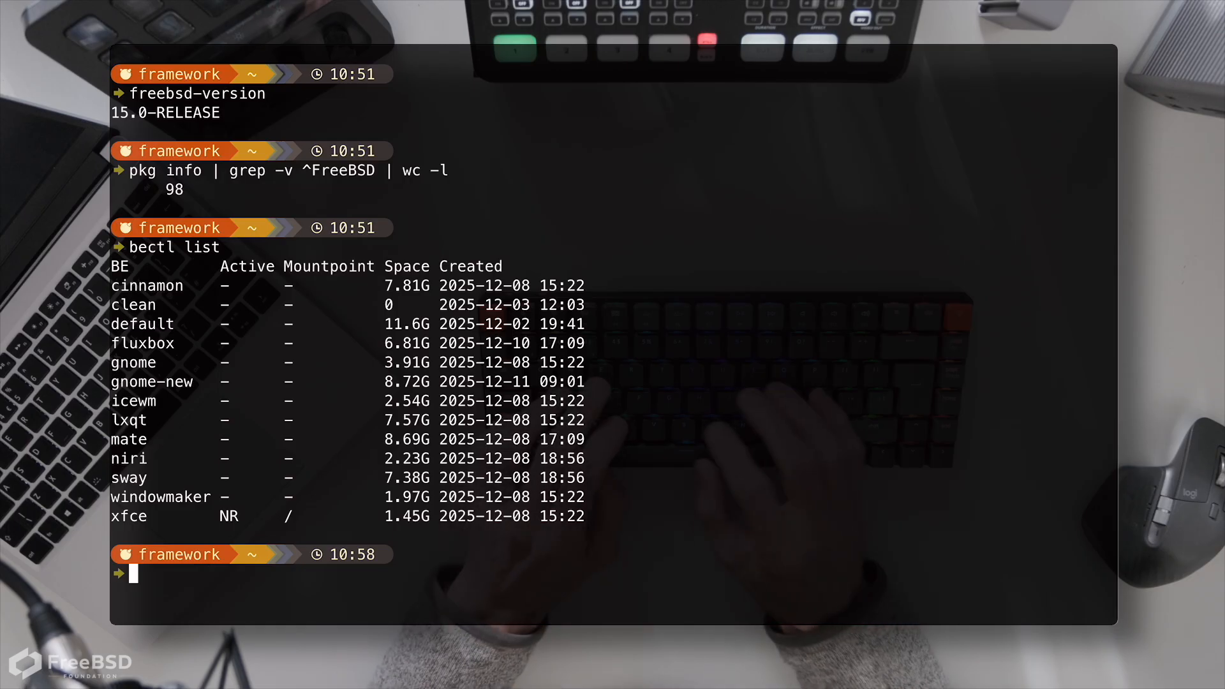
Create the new-wm-env boot environment cloned from clean with bectl create -e clean
type("bectl")
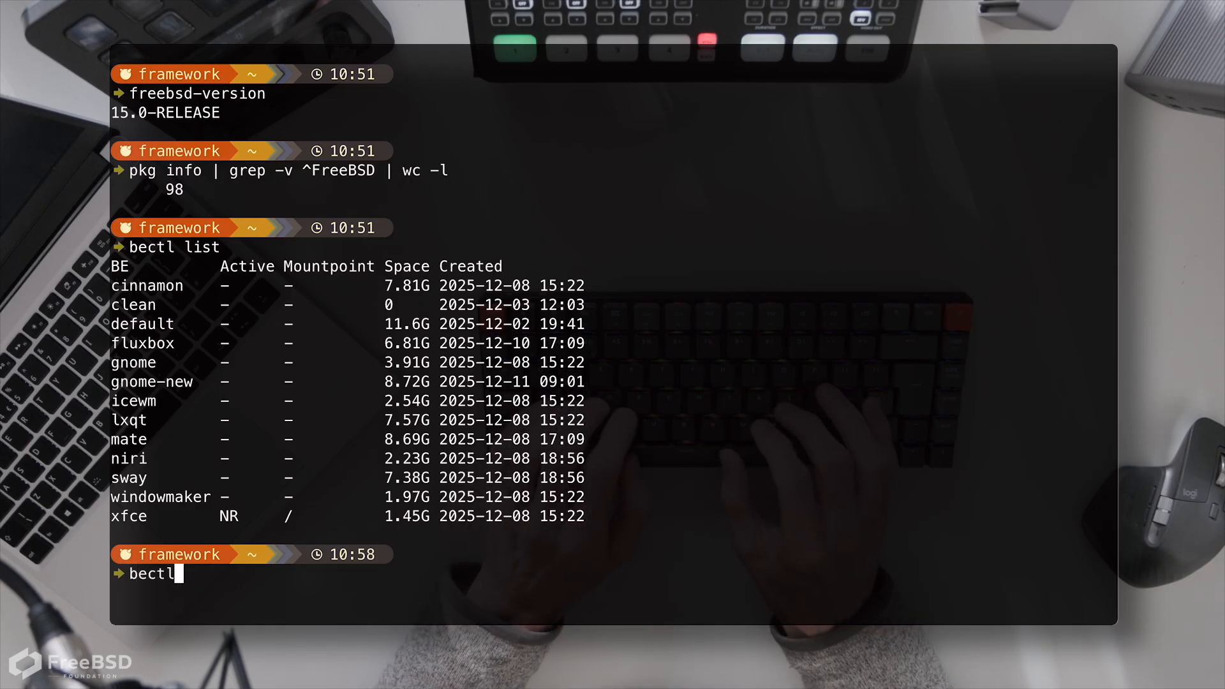
type("crea")
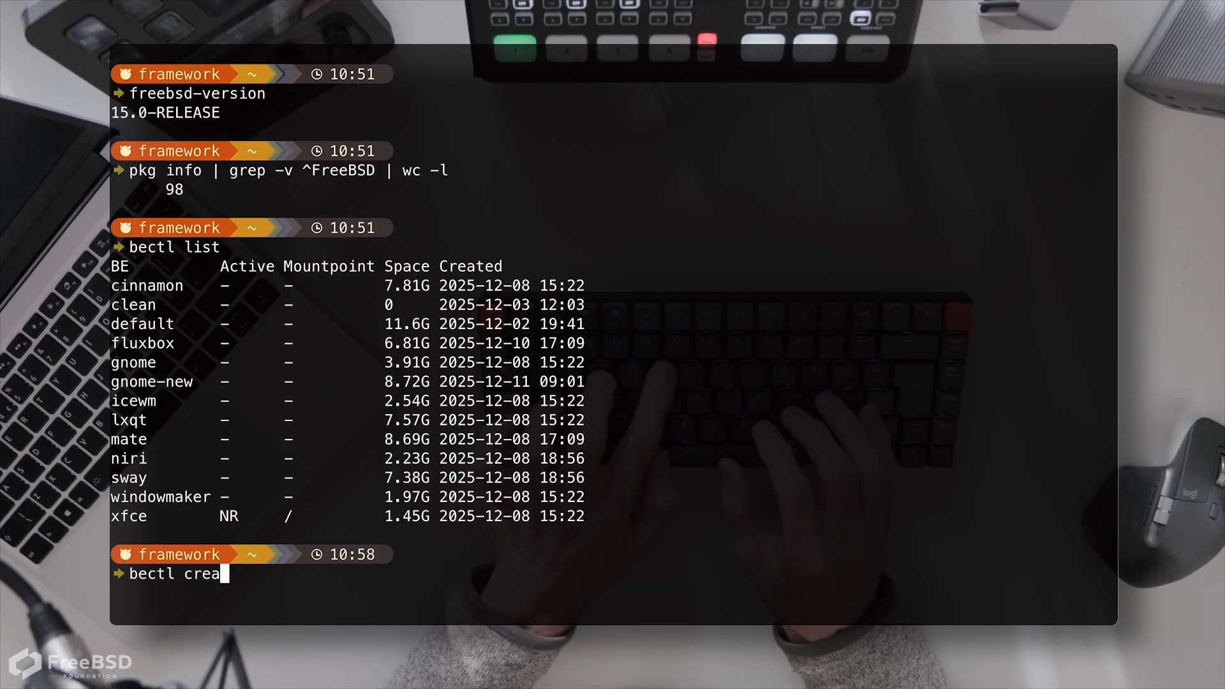
type("te")
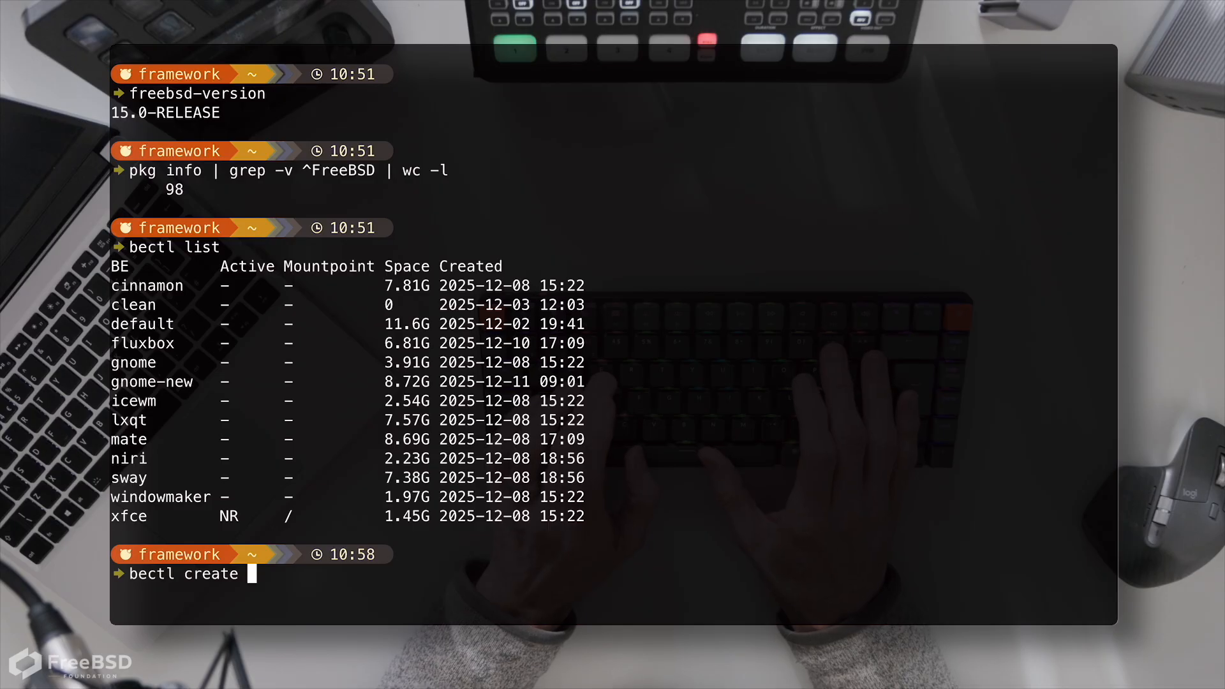
type("-e")
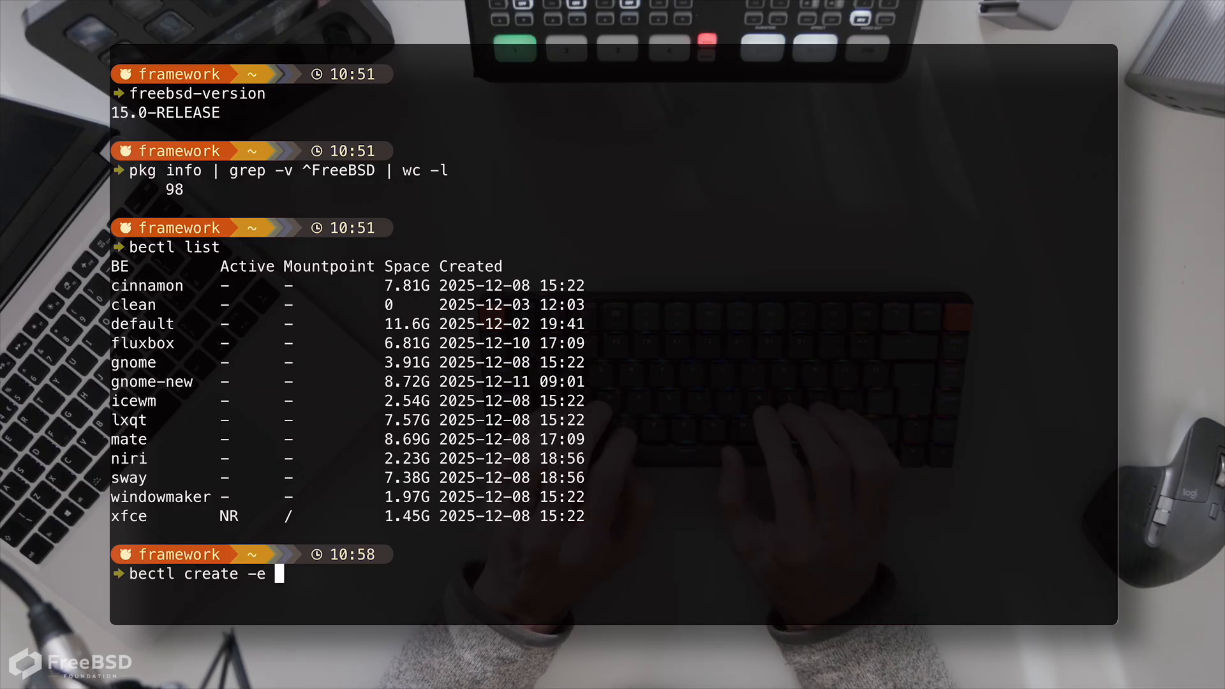
type("clean")
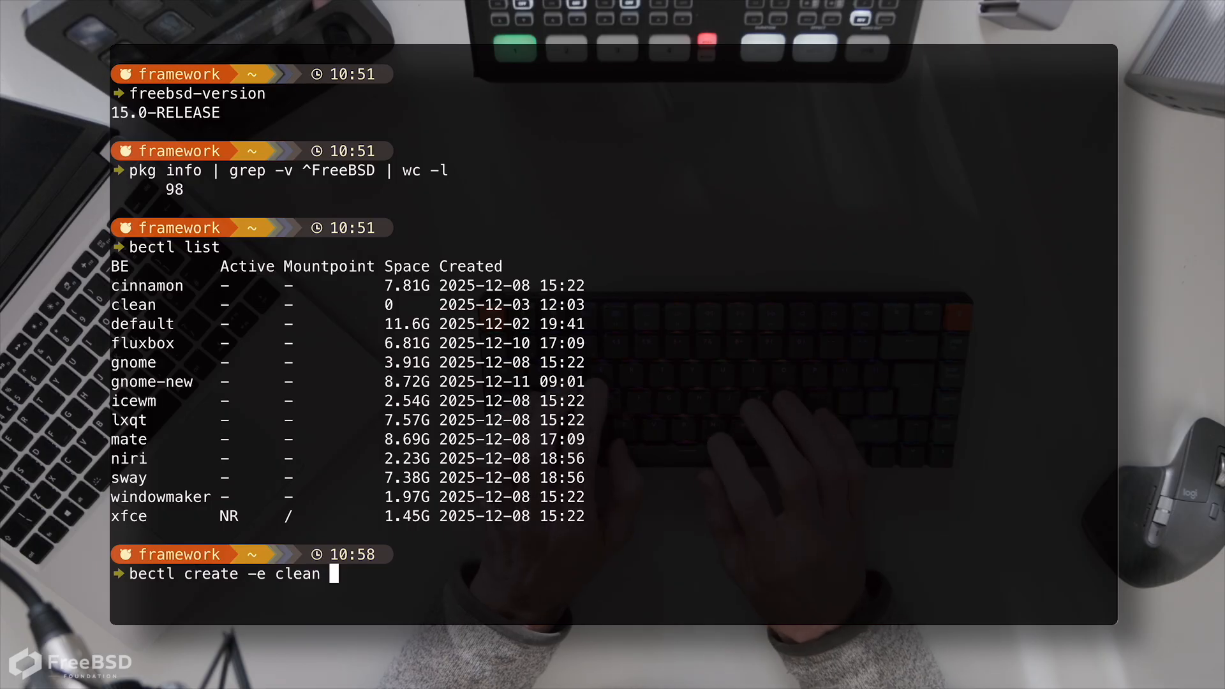
type("new-wm-")
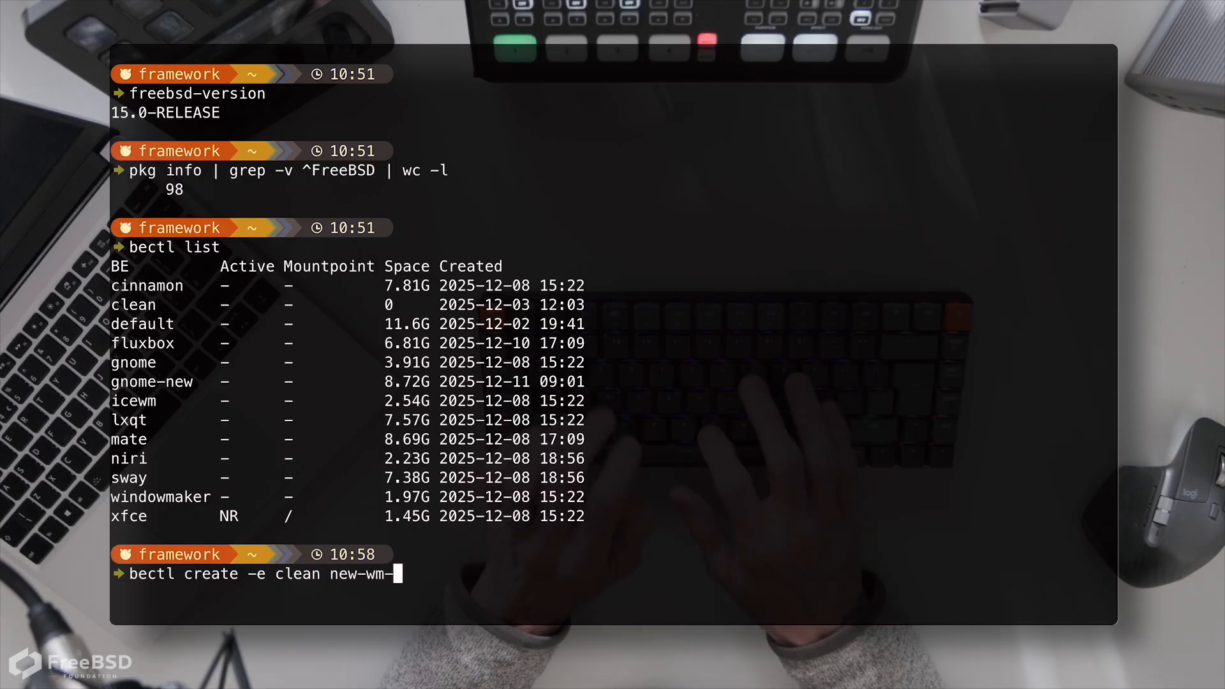
key("Return")
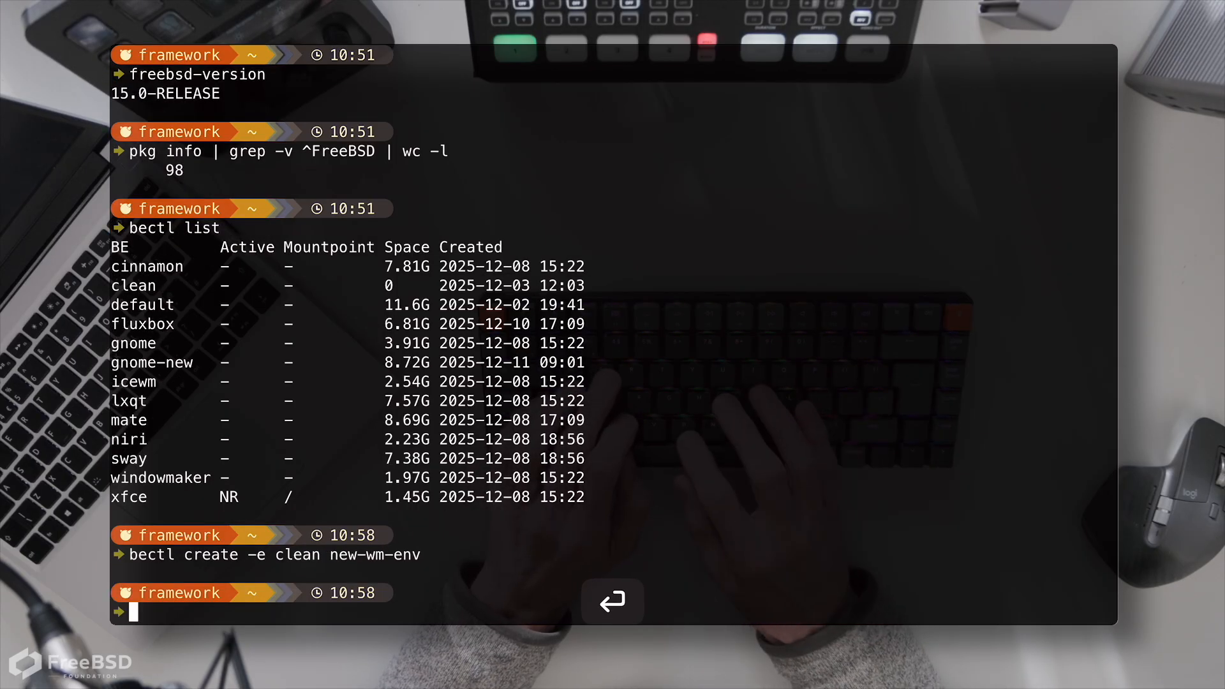
List the boot environments again to confirm new-wm-env now appears
type("bectl list")
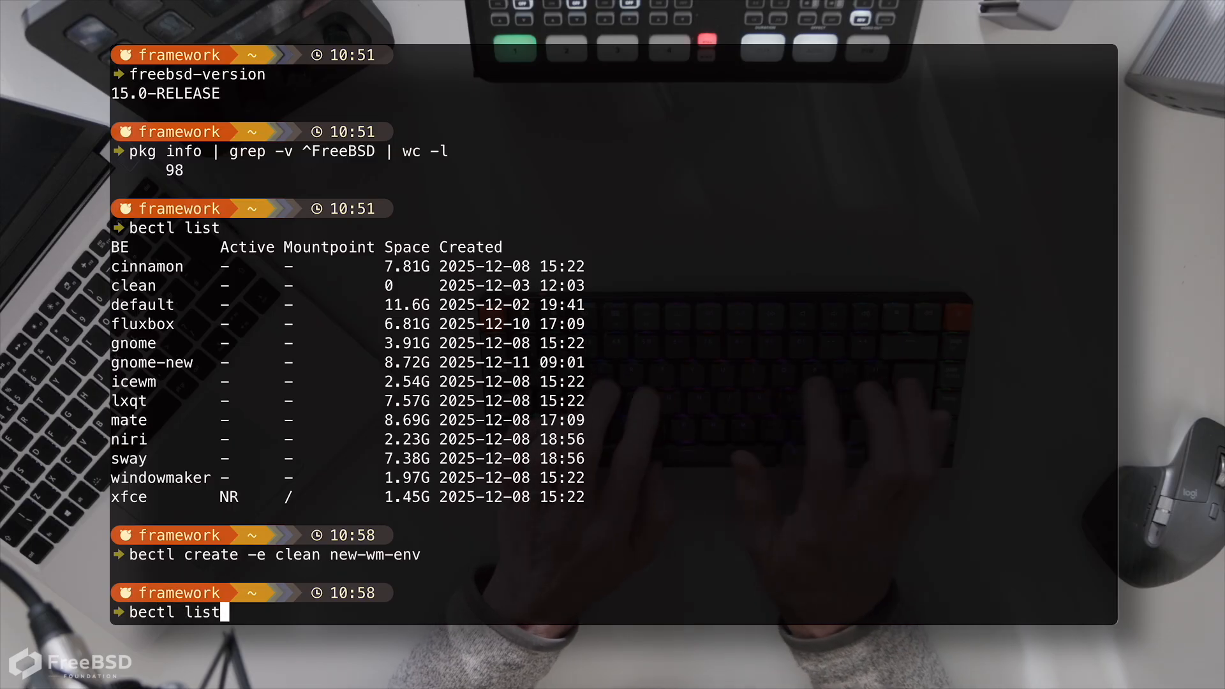
key("Return")
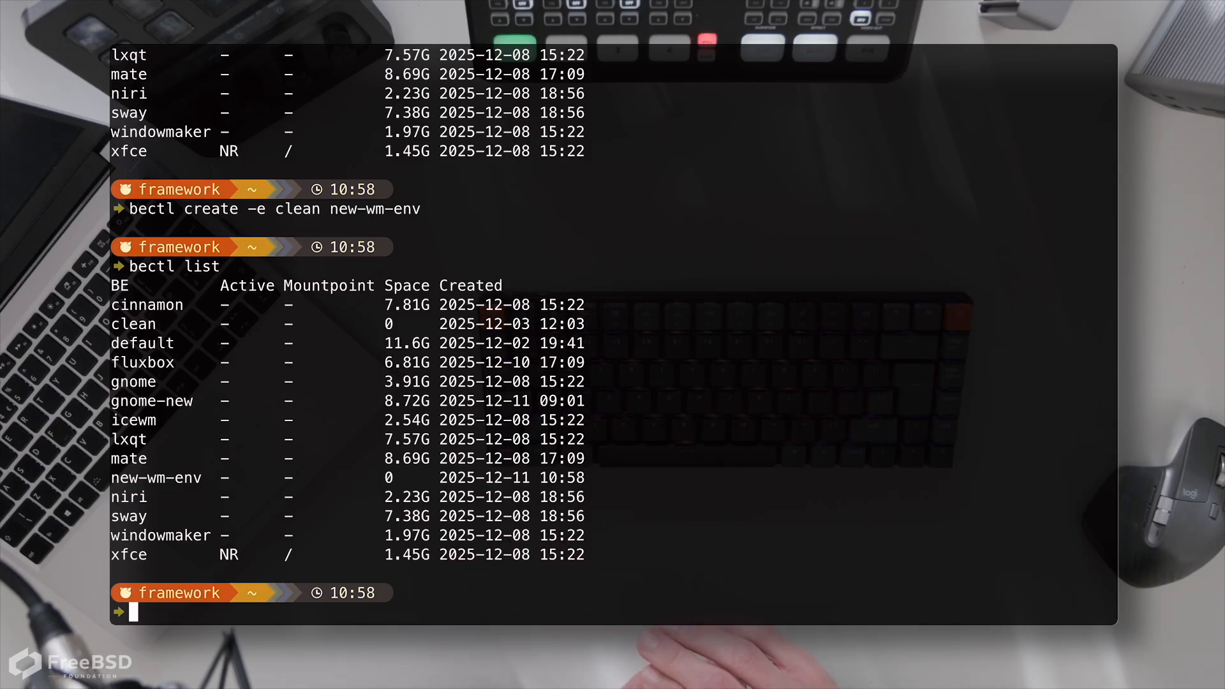
Activate new-wm-env so the machine boots from it next time
type("bectl")
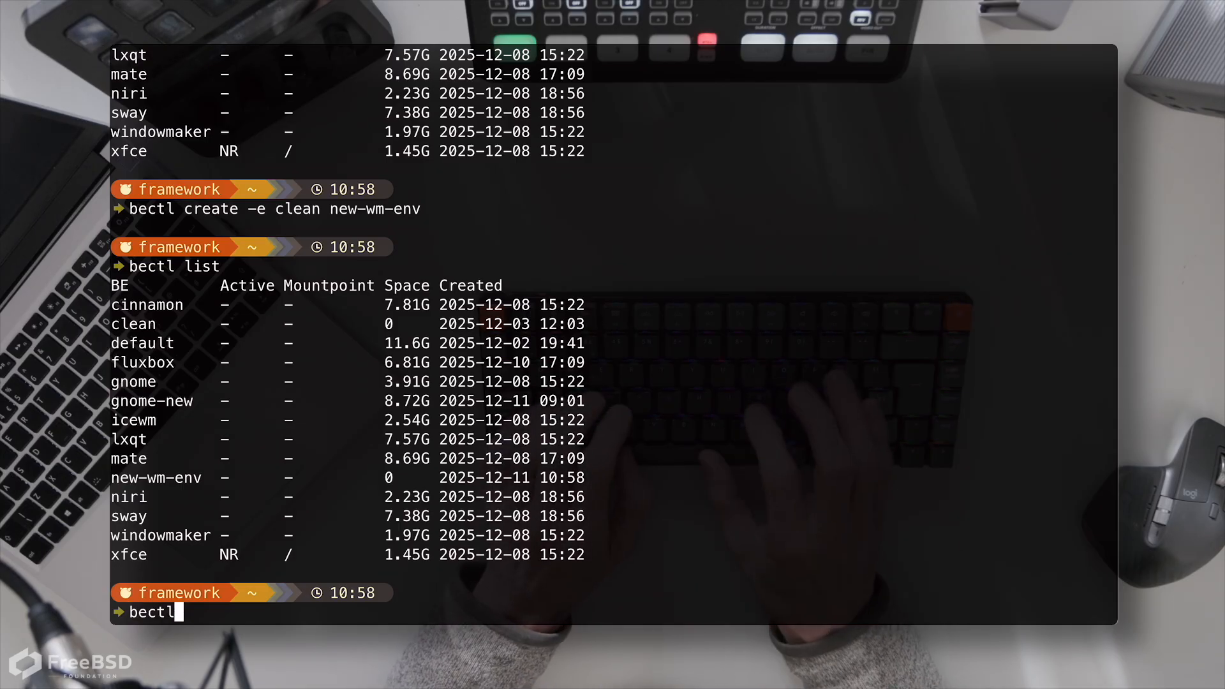
type("activat")
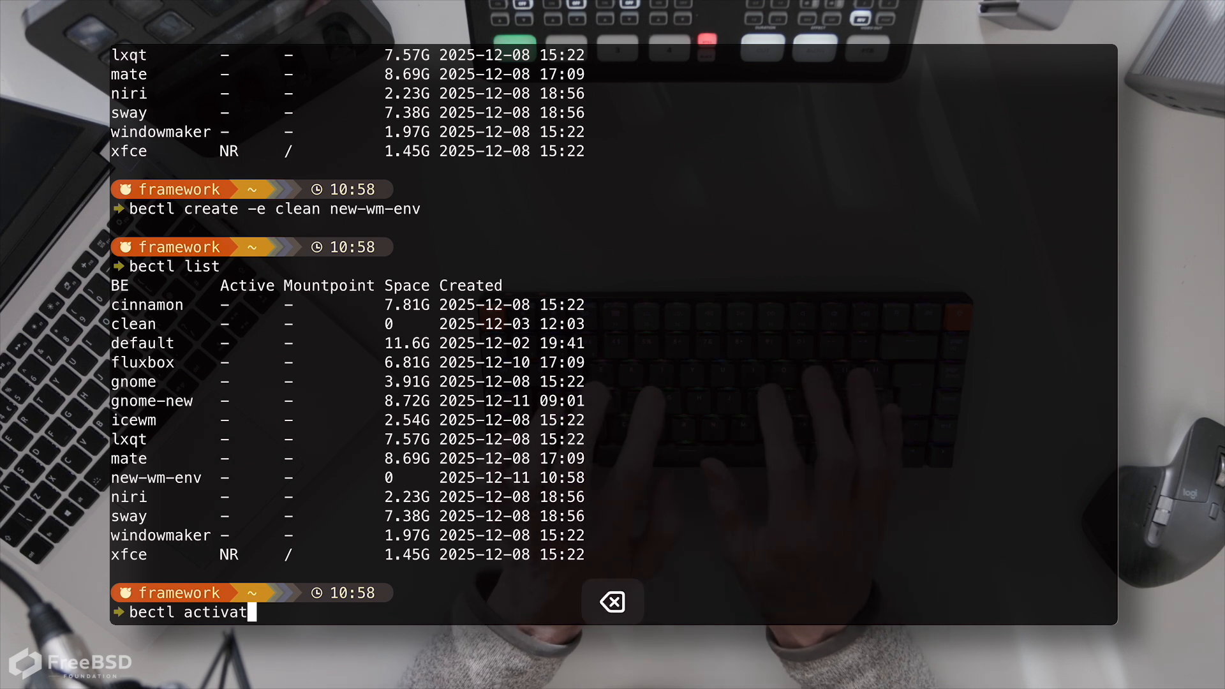
type("e new-")
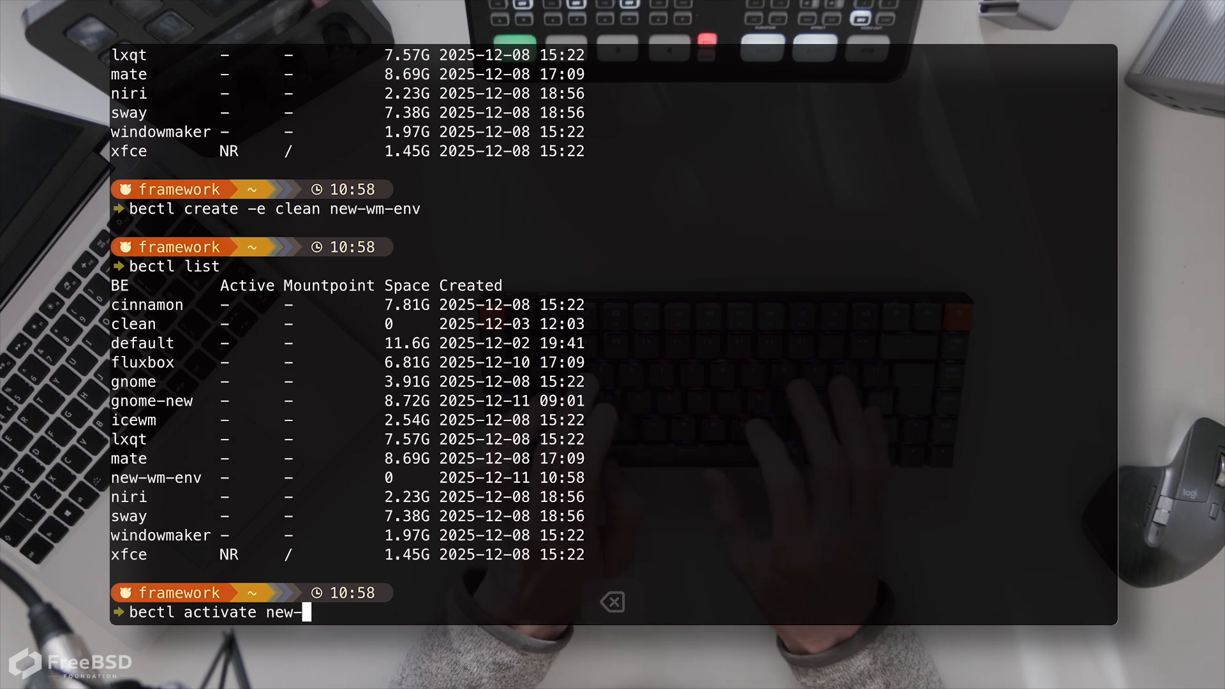
key("Return")
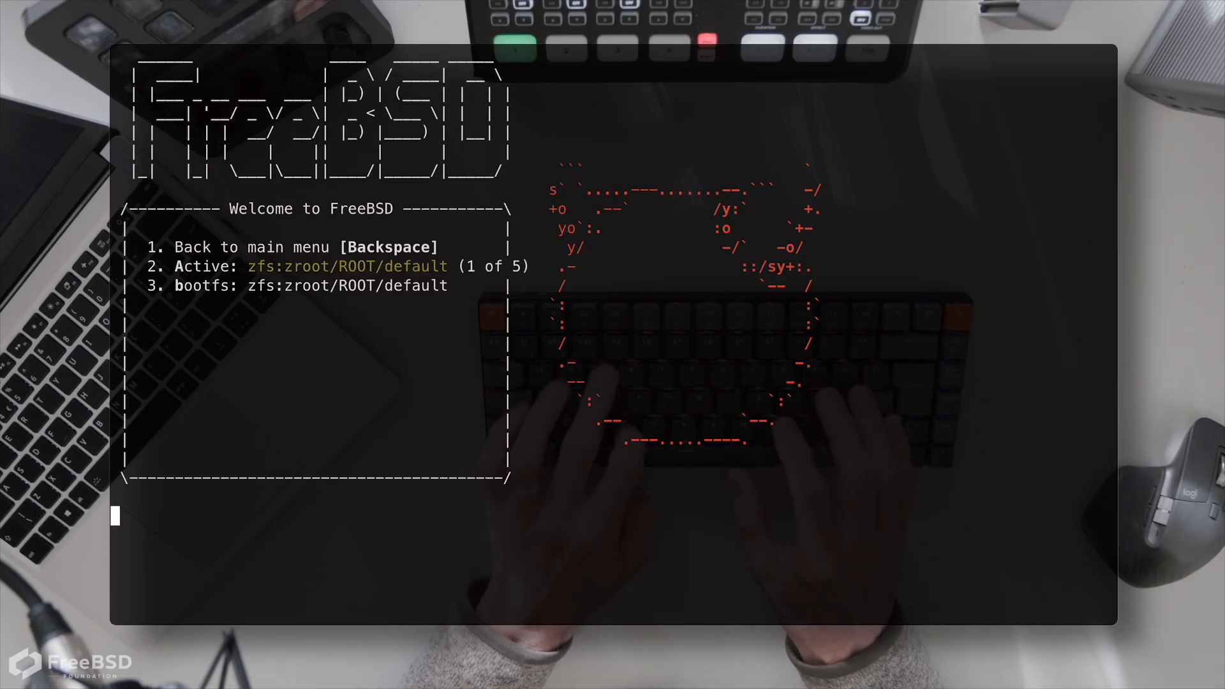
Return from the Boot Environments submenu and boot into multi-user mode
key("backspace")
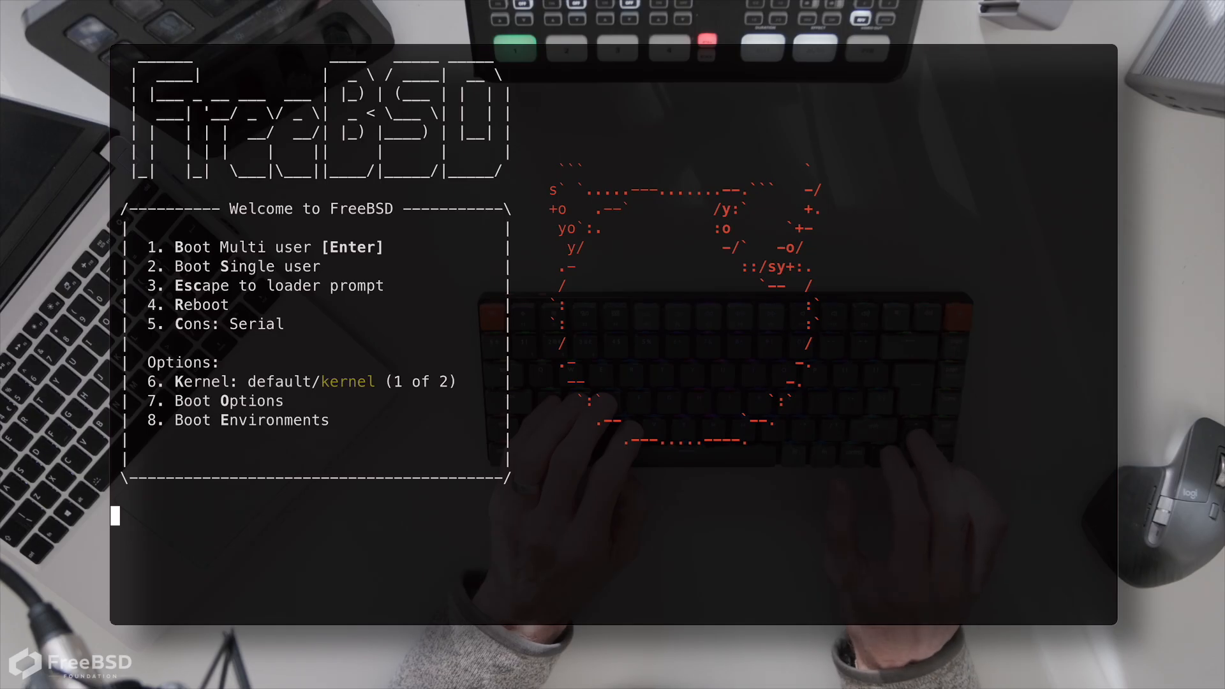
key("Return")
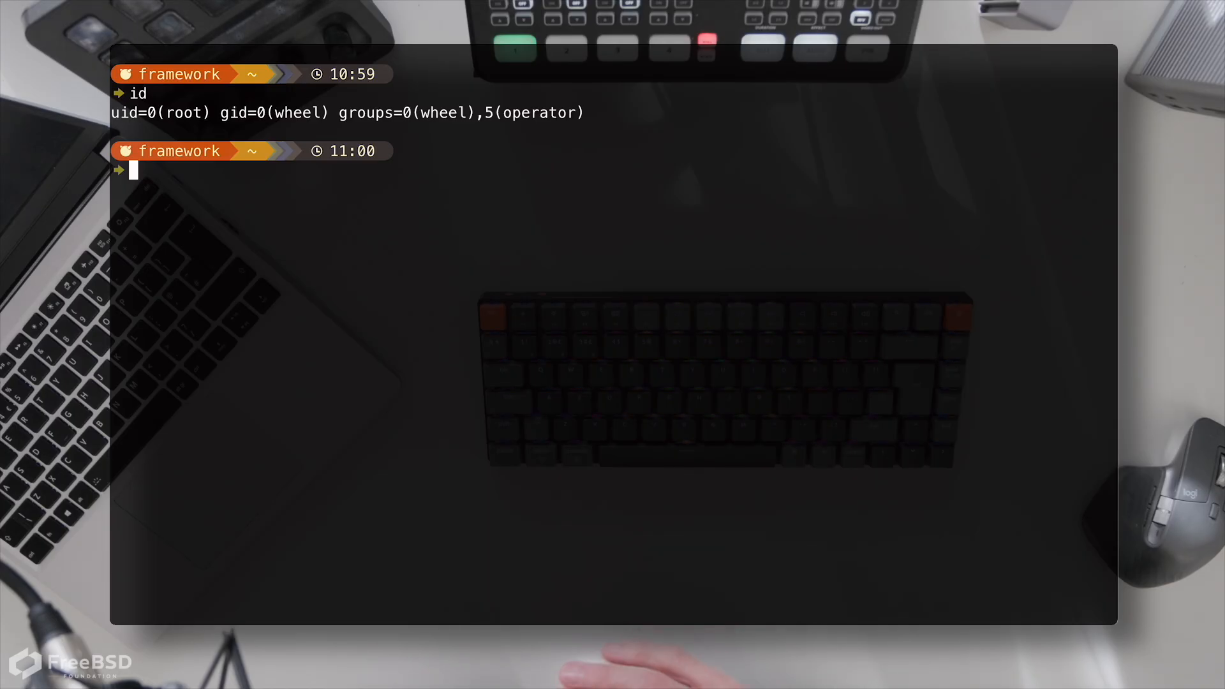
Show pkg info for desktop-installer 1.1.1.4
type("pkg inf")
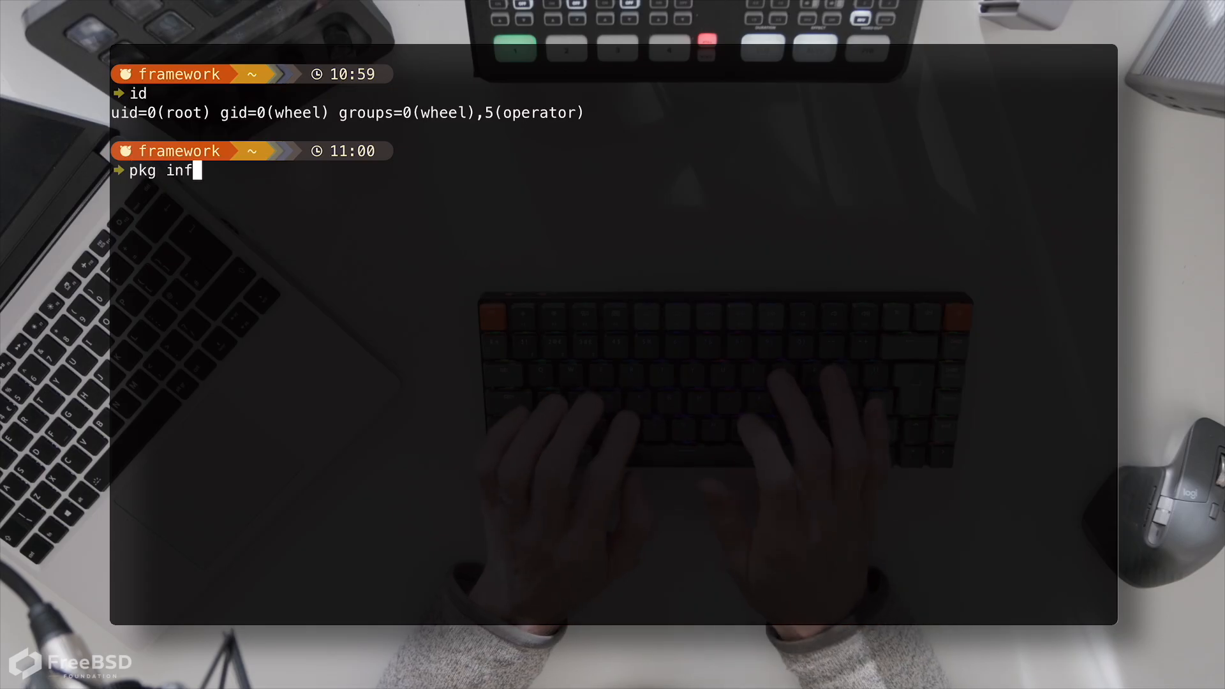
type("o")
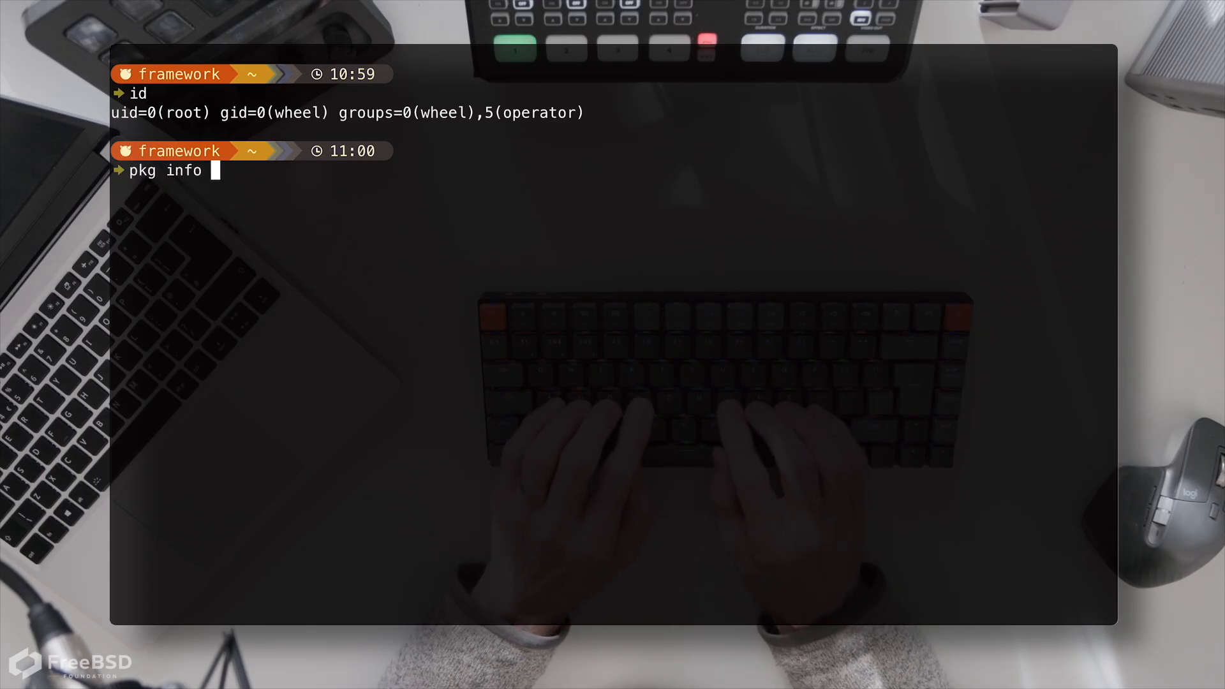
type("desktop-installer")
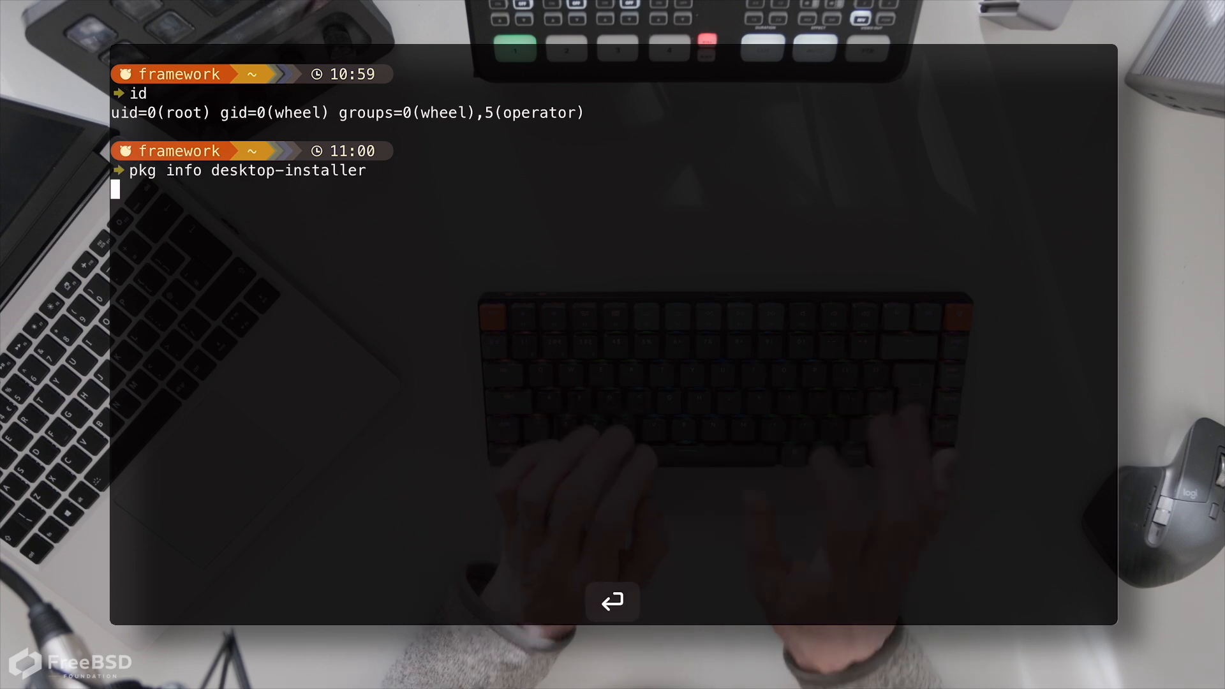
key("Return")
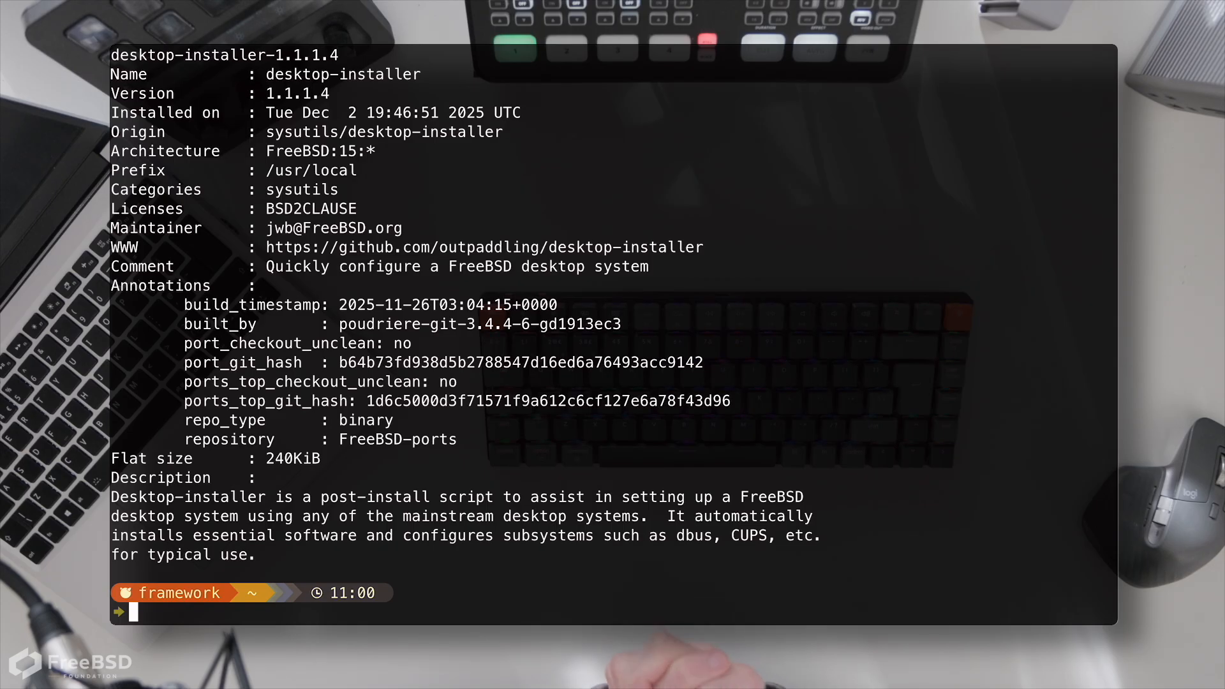
List the boot environments once more and prepare to clear the screen
type("bectl list")
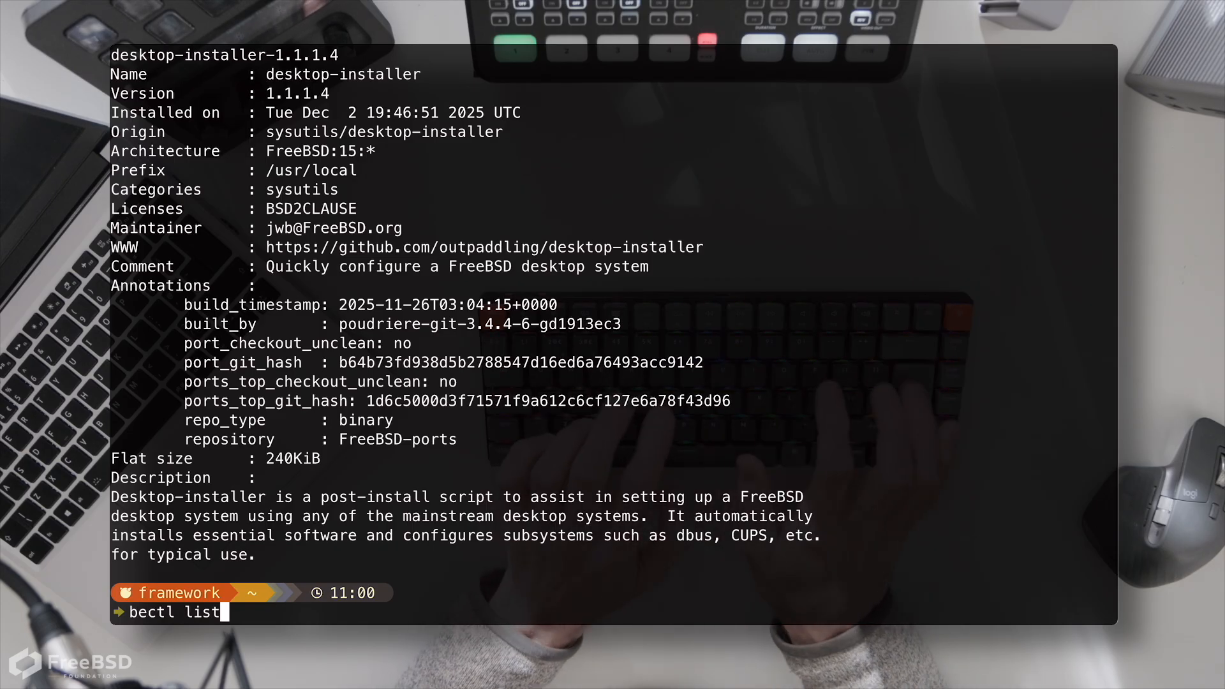
key("Return")
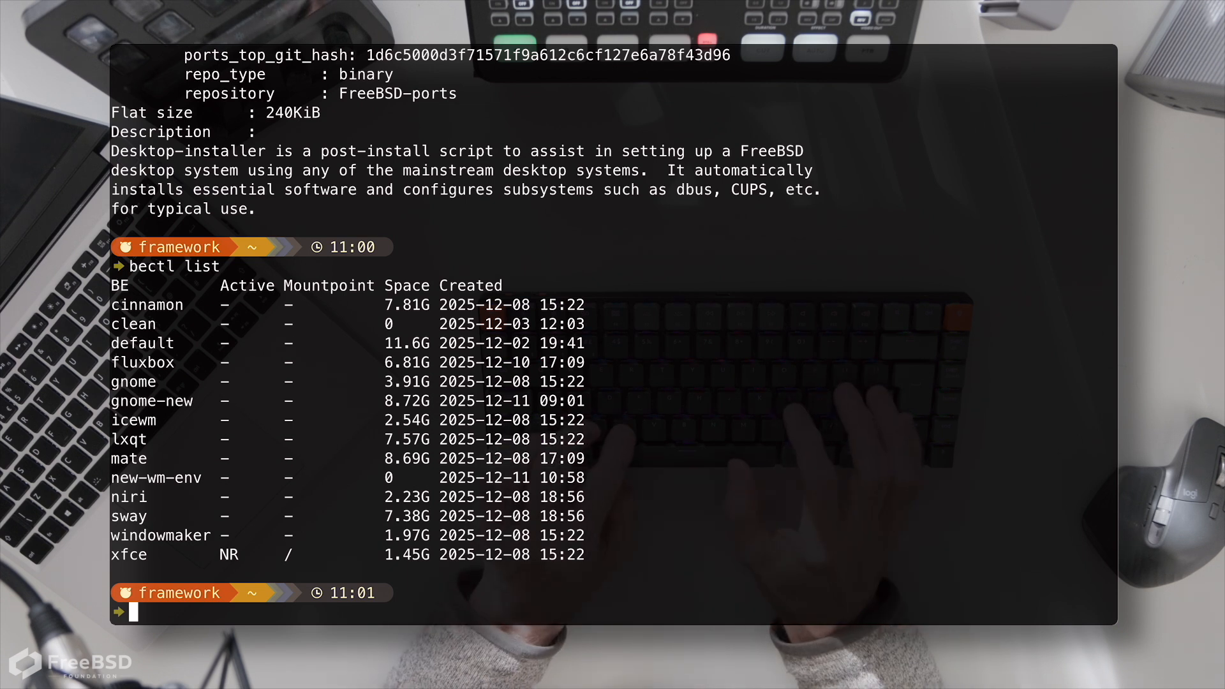
type("clear")
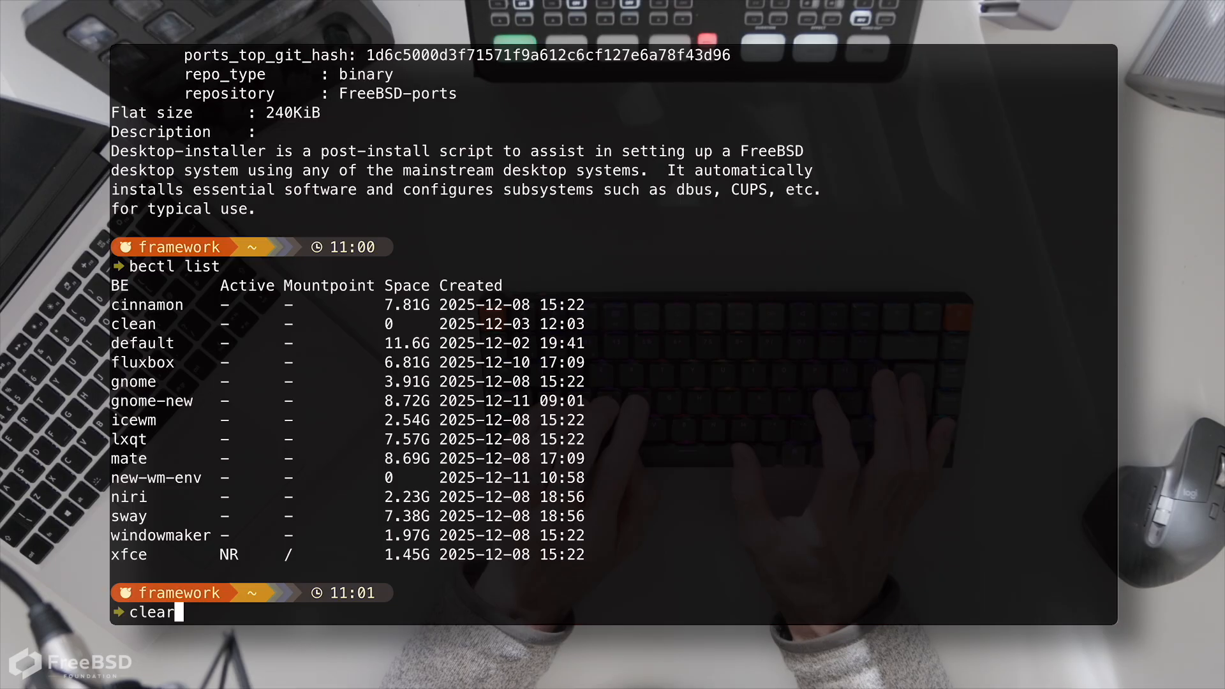
Clear the screen and launch desktop-installer, continuing past its introduction
key("Return")
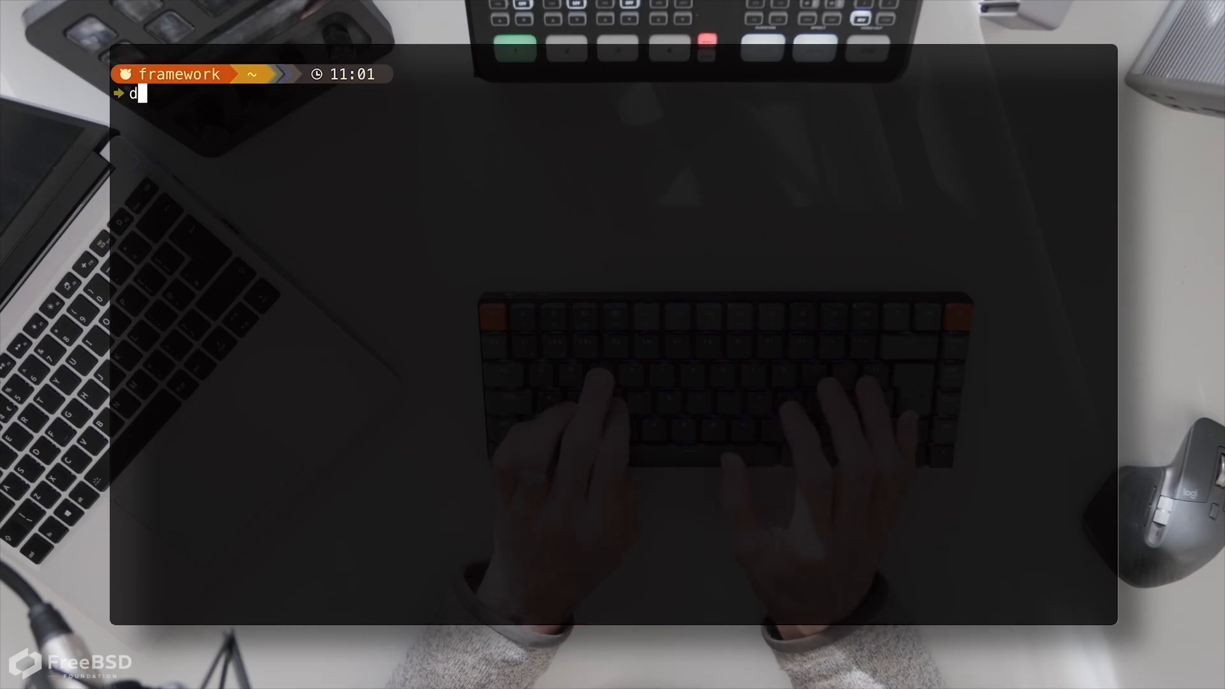
type("esktop-ibn")
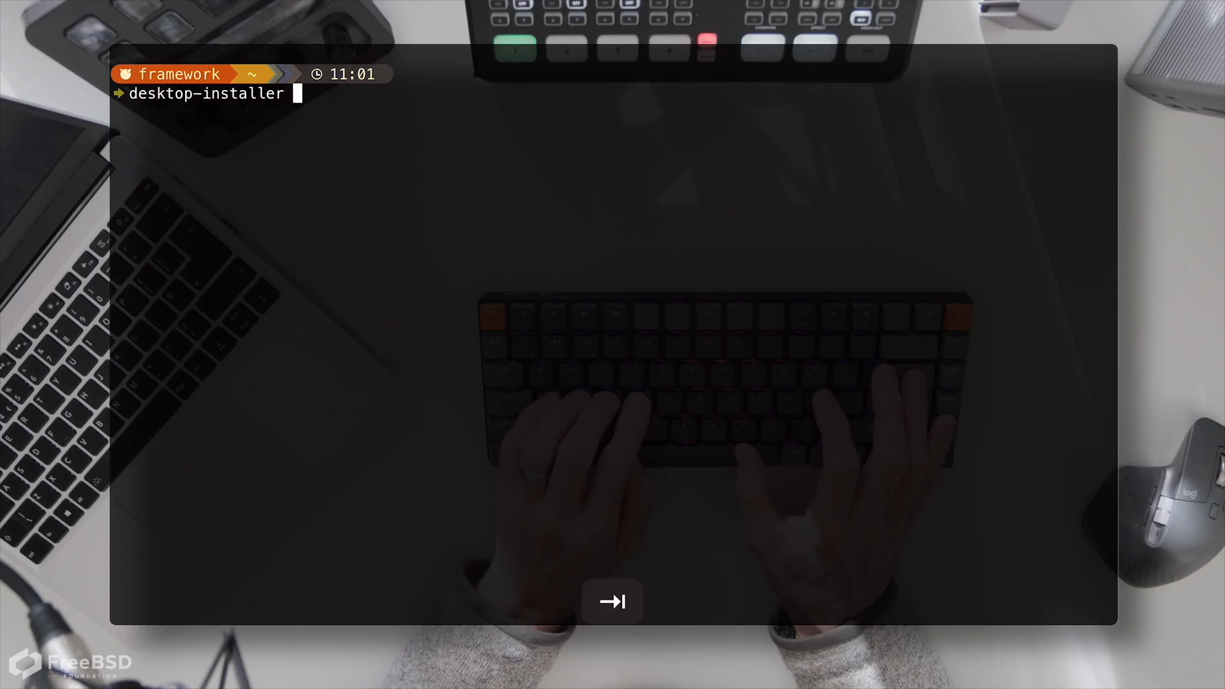
key("Return")
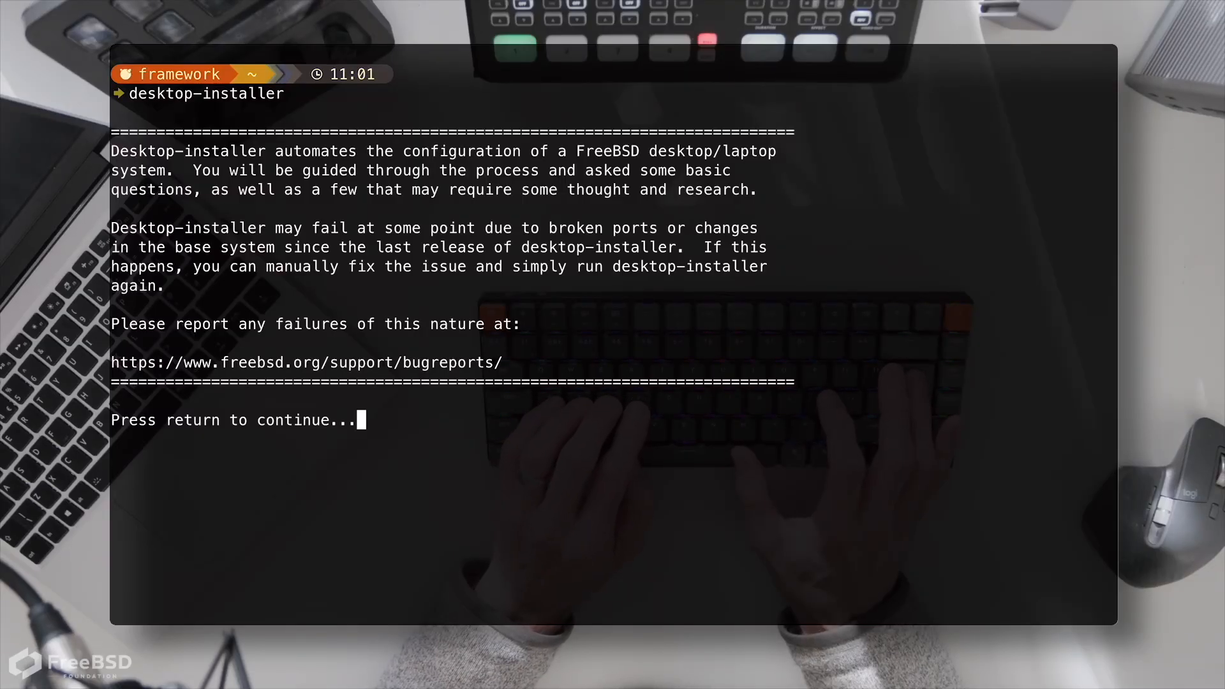
key("Return")
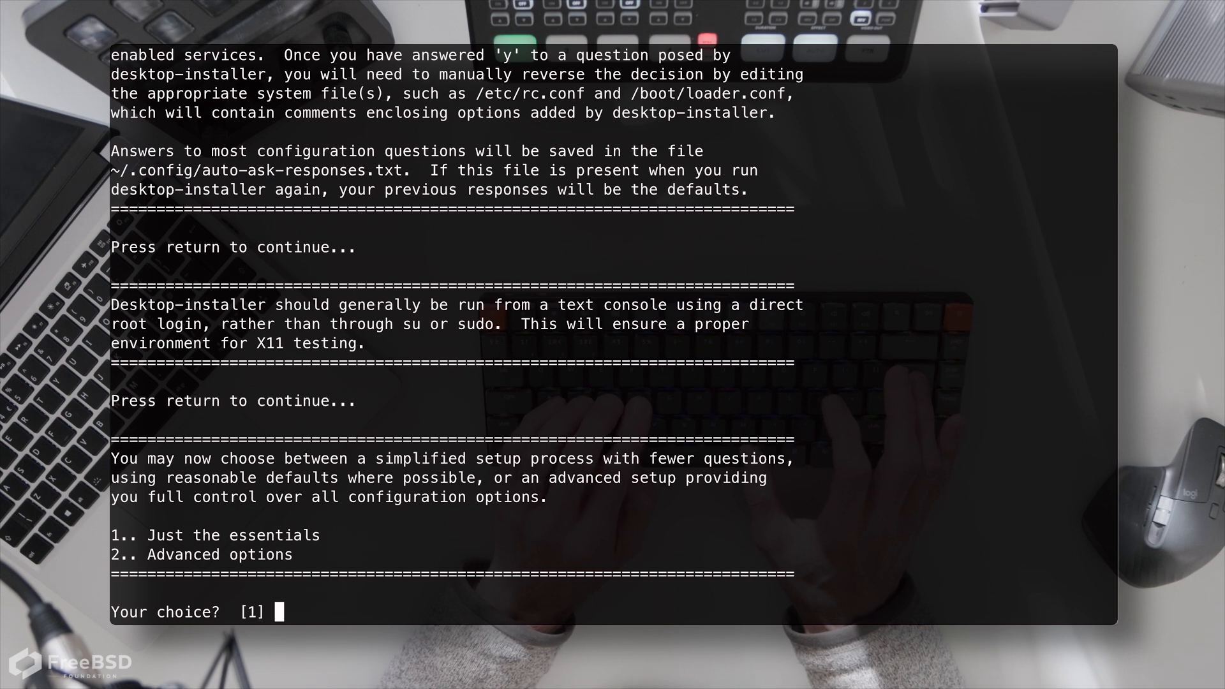
Choose the essentials-only setup, let prerequisite packages install, and enter 14 at the desktop menu
key("return")
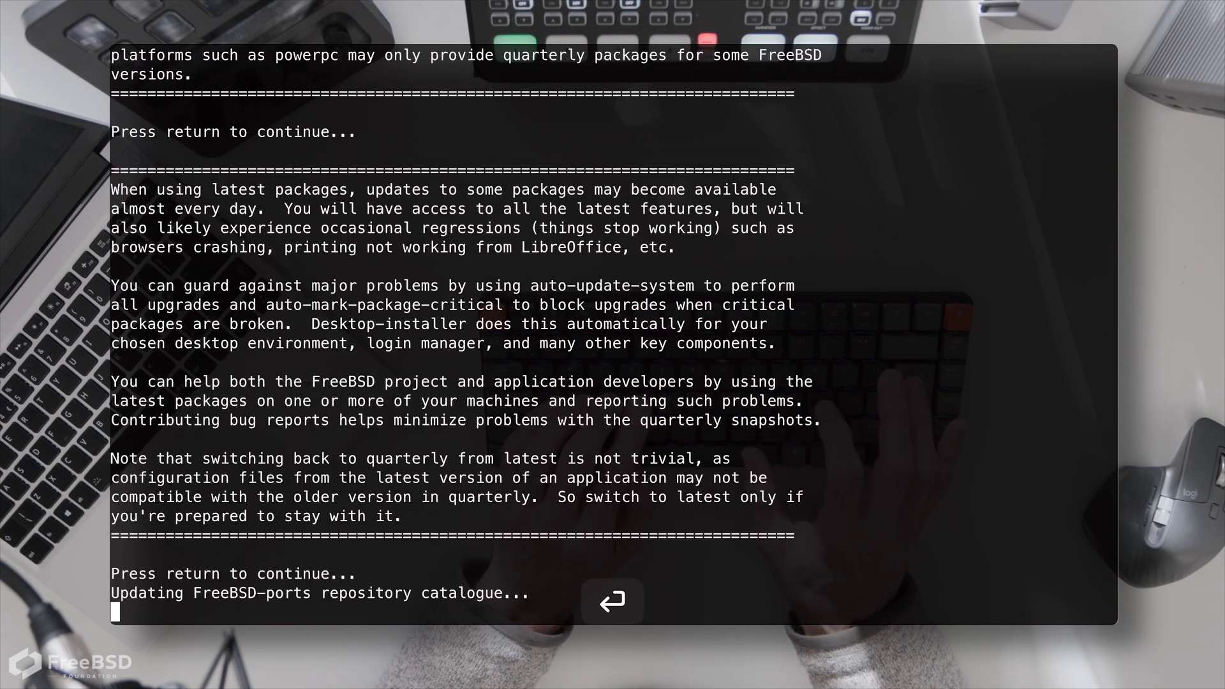
key("Return")
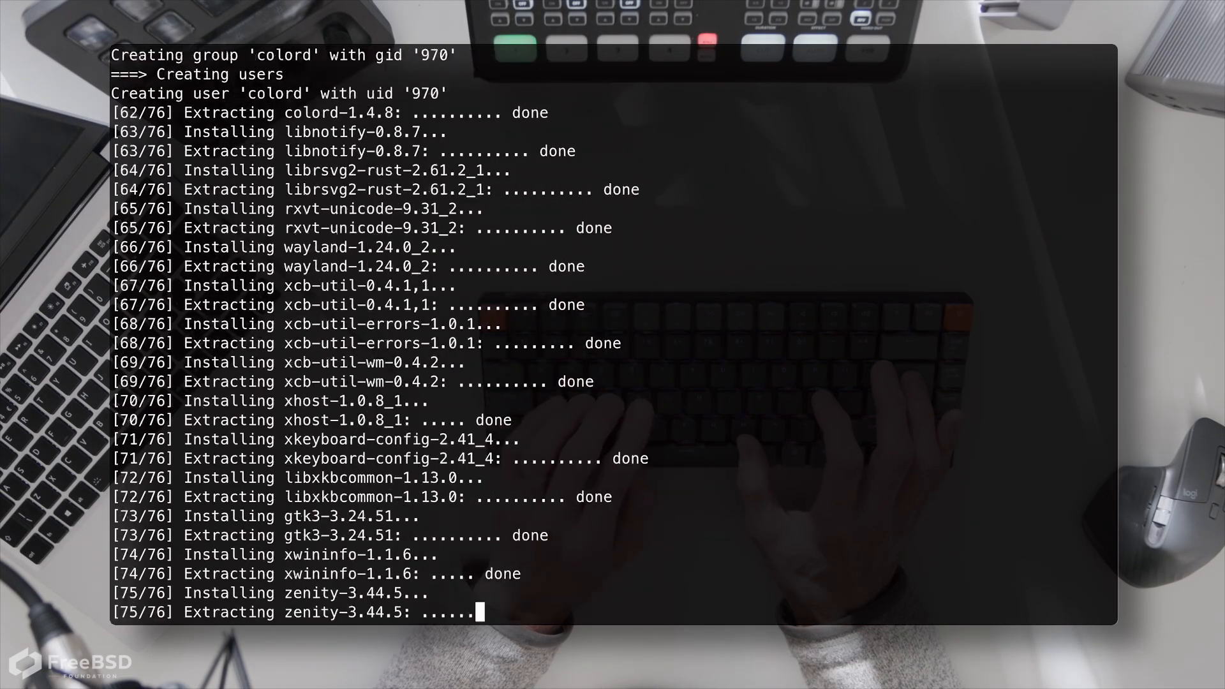
type("14")
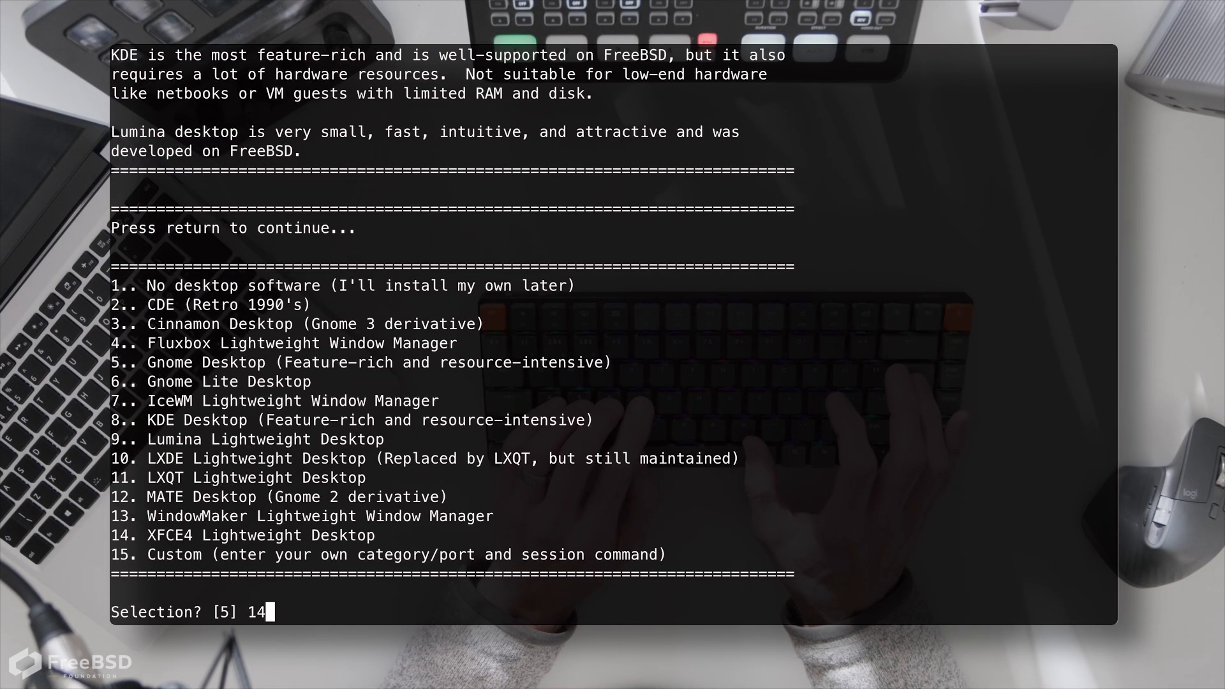
Confirm XFCE4 as the desktop and keep the current default sound device
key("Return")
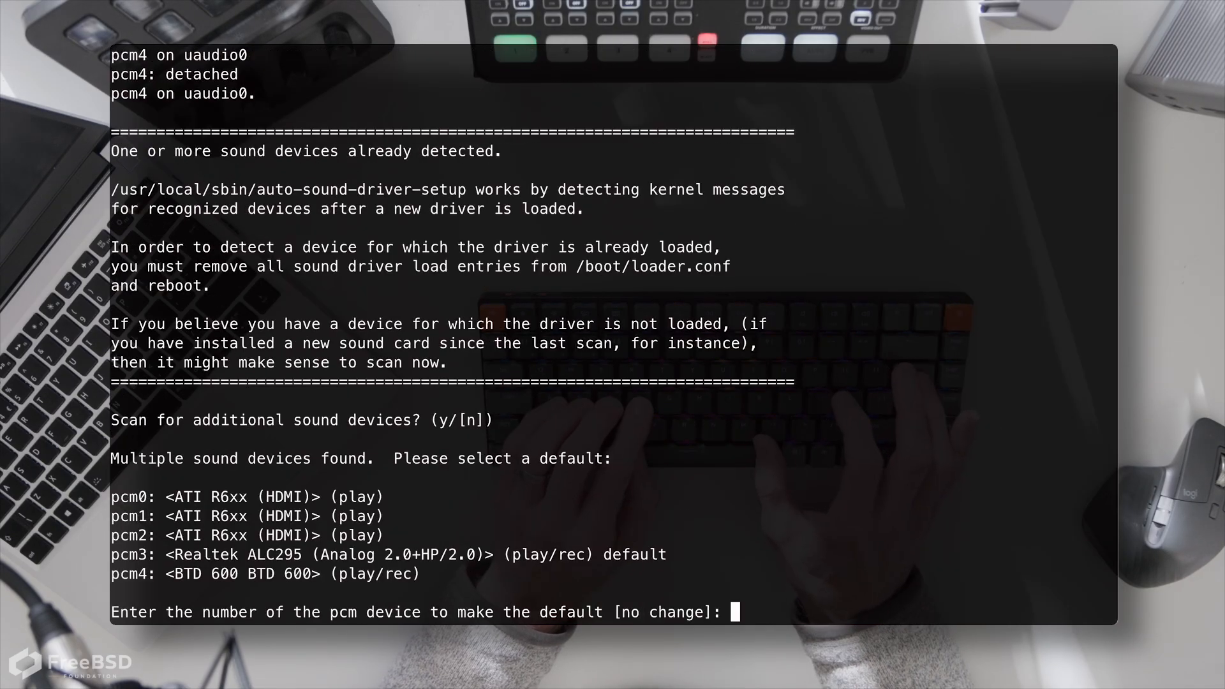
key("return")
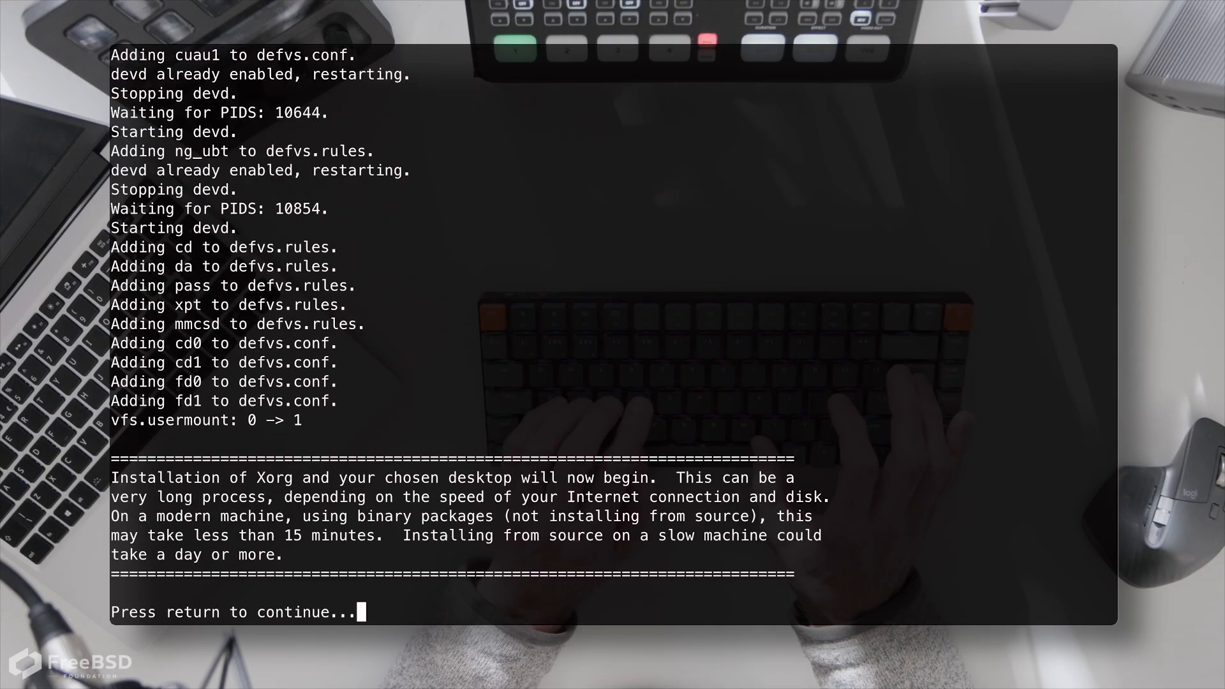
Install Xorg and XFCE with driver defaults, answering n to the X11 test
key("return")
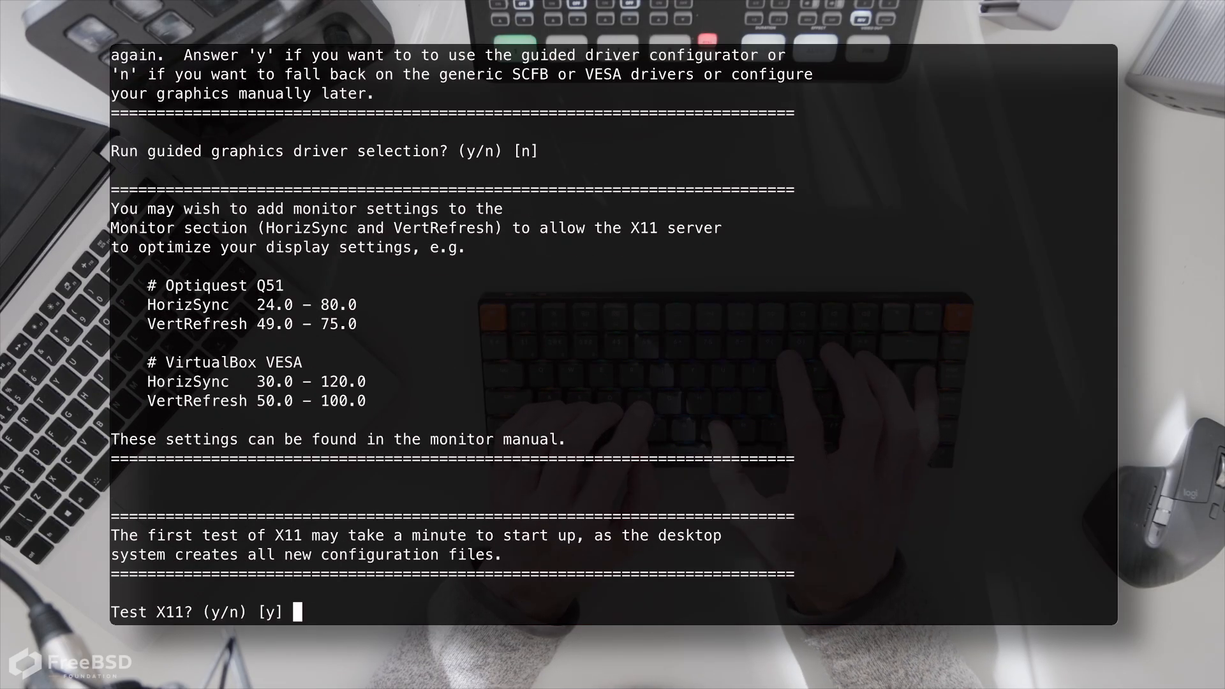
type("n")
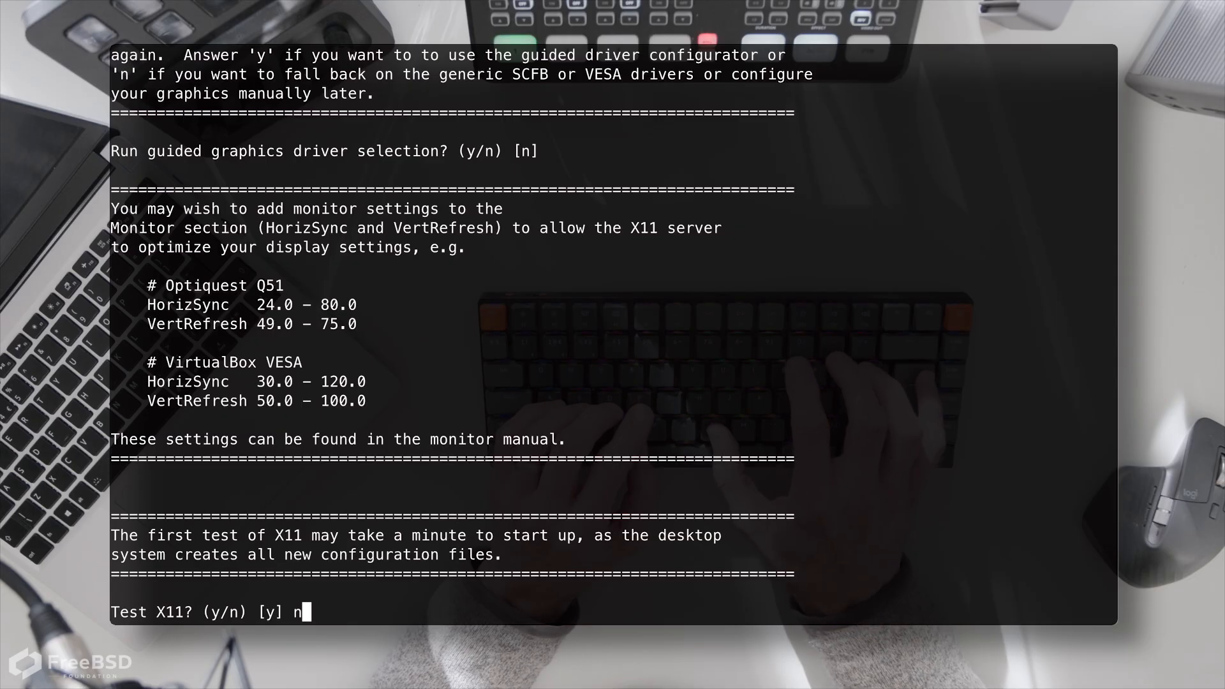
key("Return")
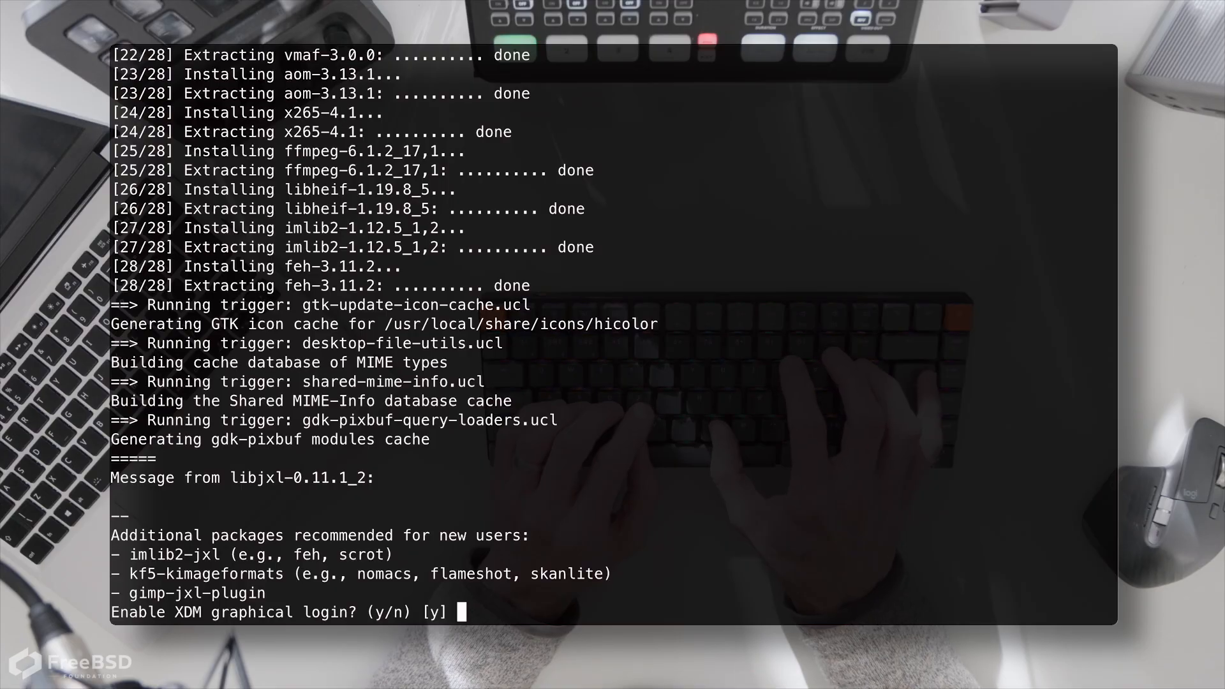
Enable XDM graphical login, accept Firefox, and decline Thunderbird and LibreOffice
key("Return")
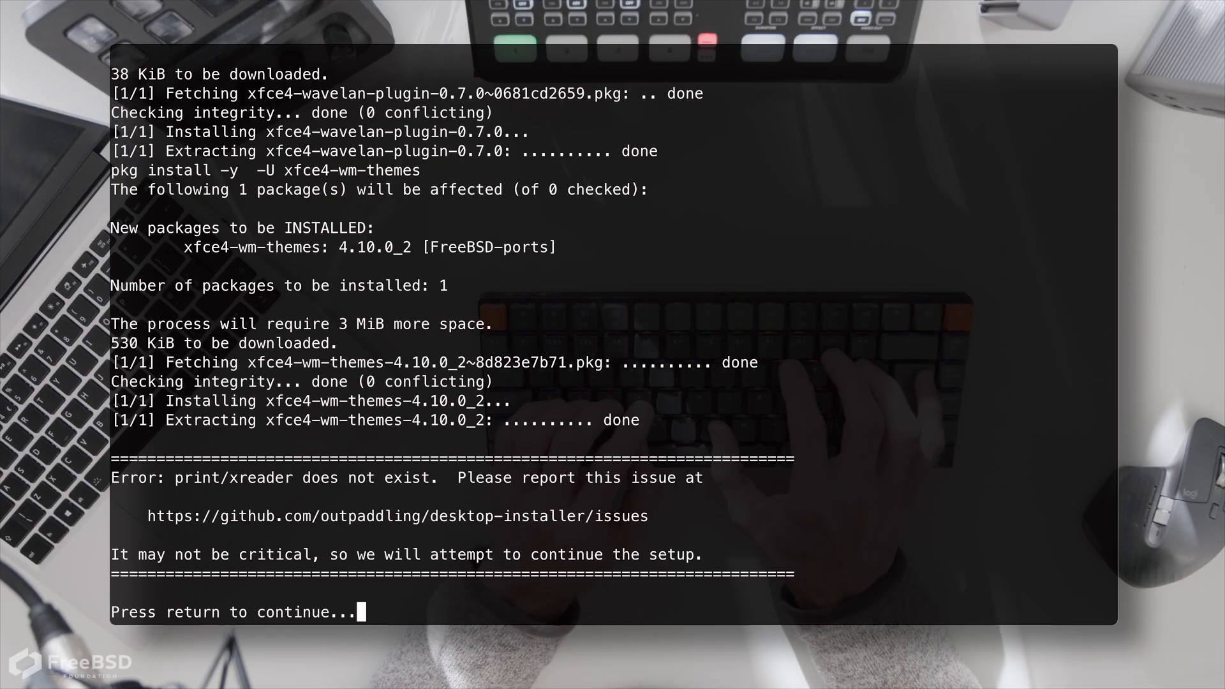
key("Return")
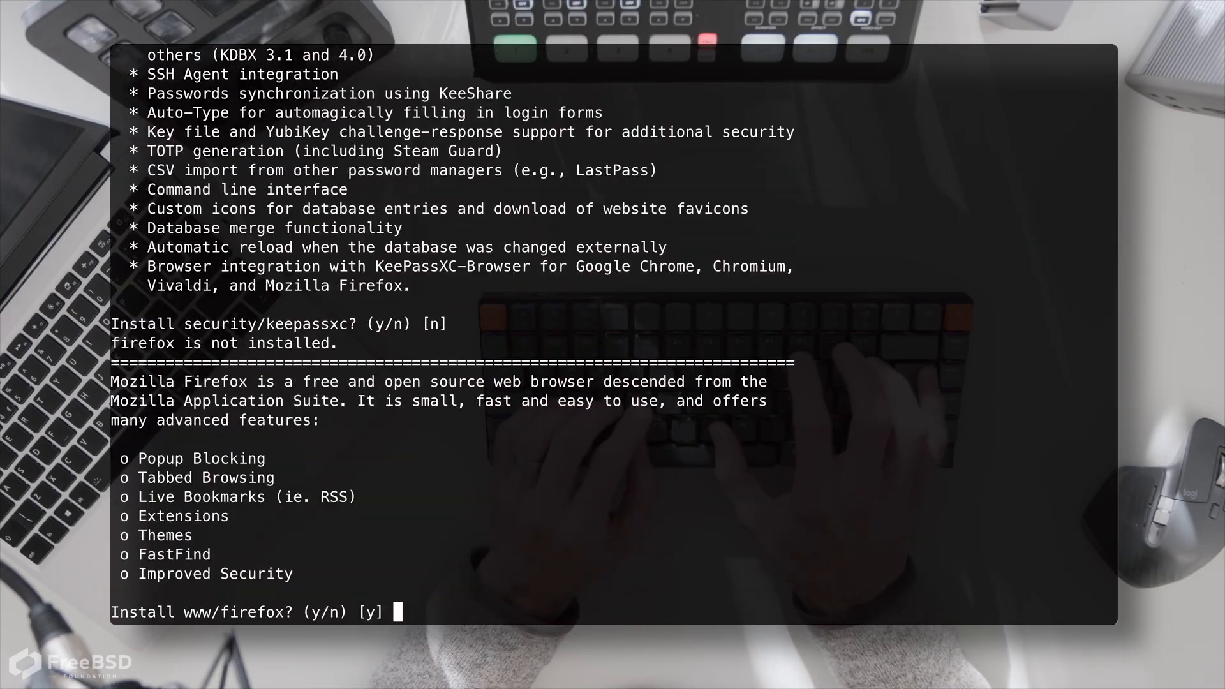
key("Return")
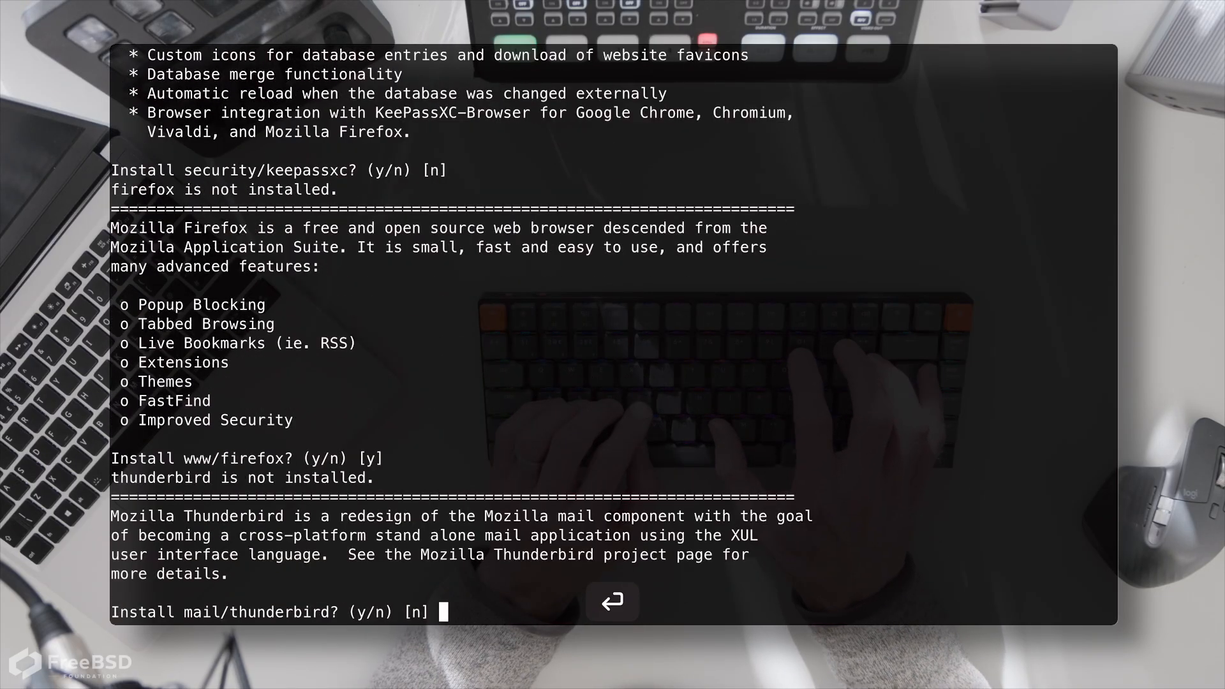
key("Return")
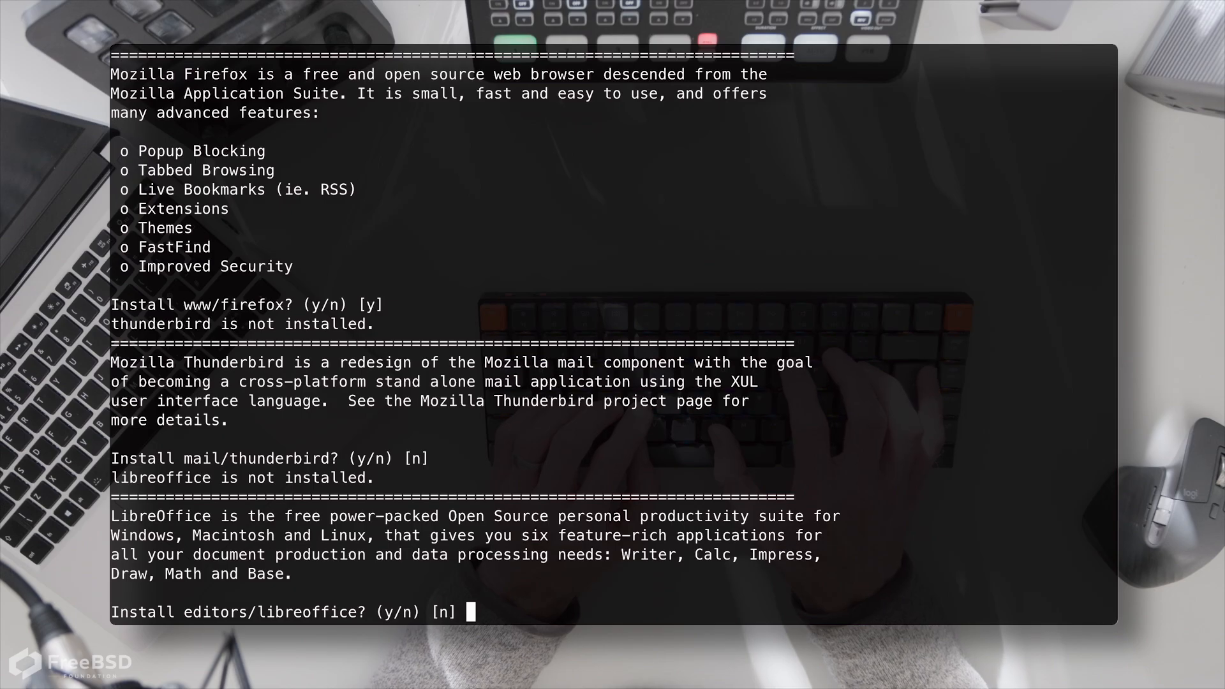
key("Return")
type("got it")
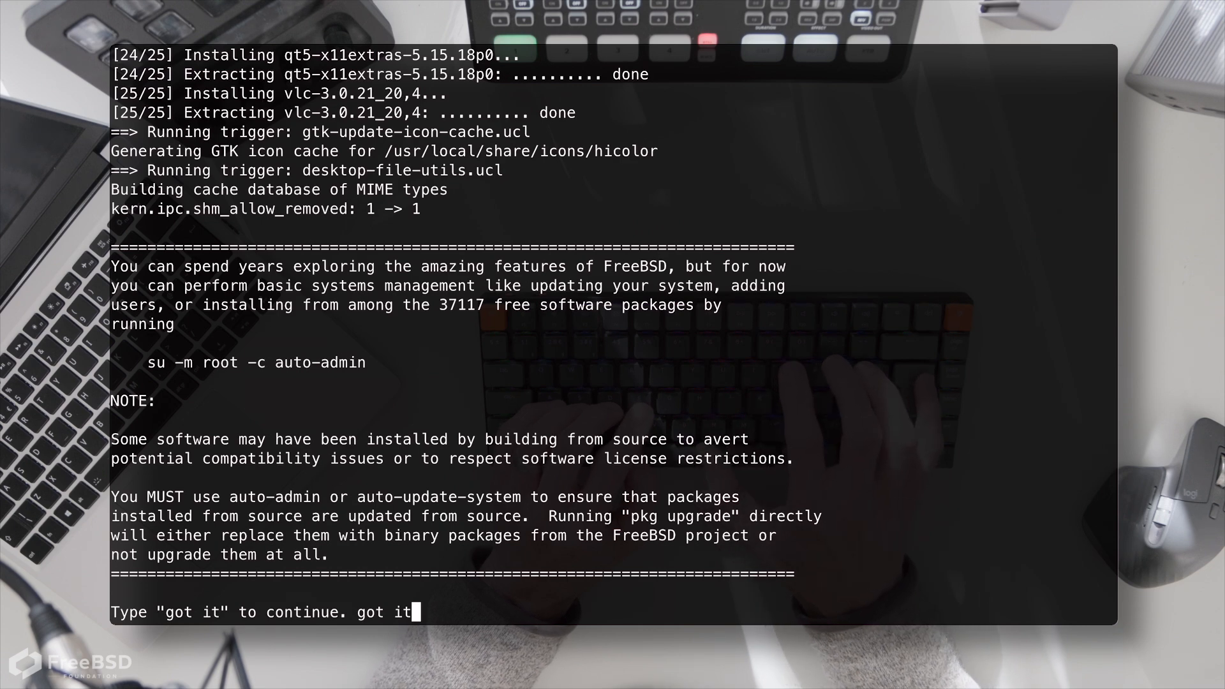
Decline auto-admin and dismiss the installer's final 'Press return to continue' message
key("Return")
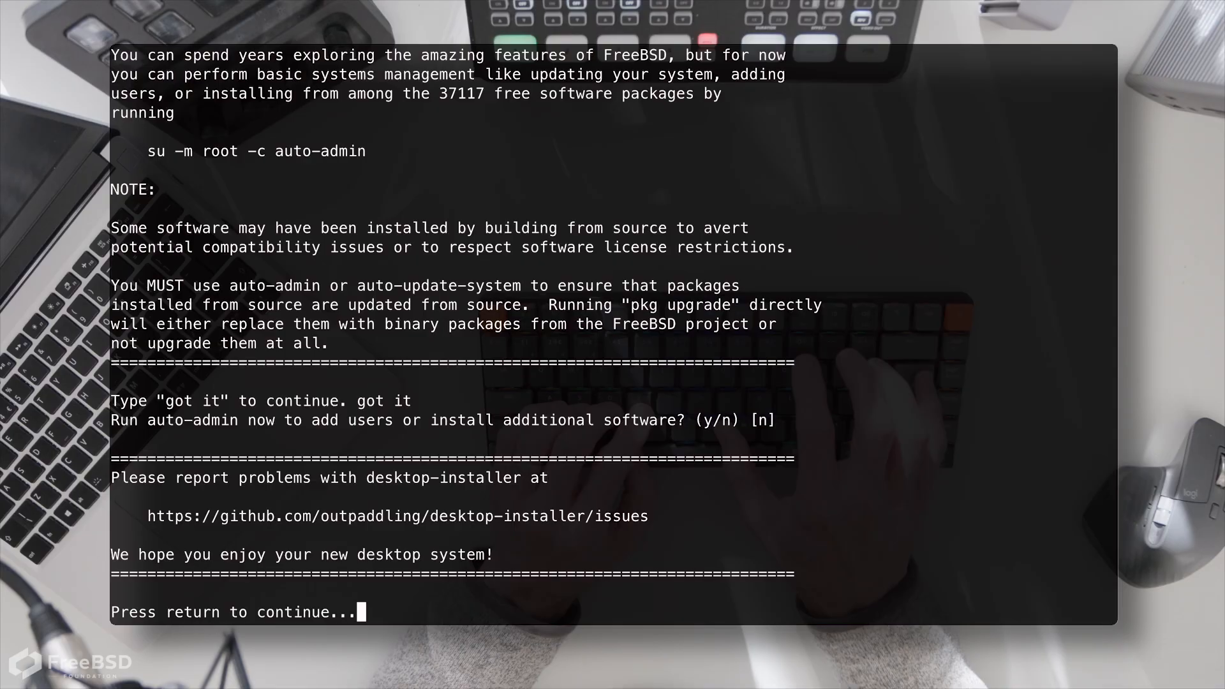
key("return")
type("shut")
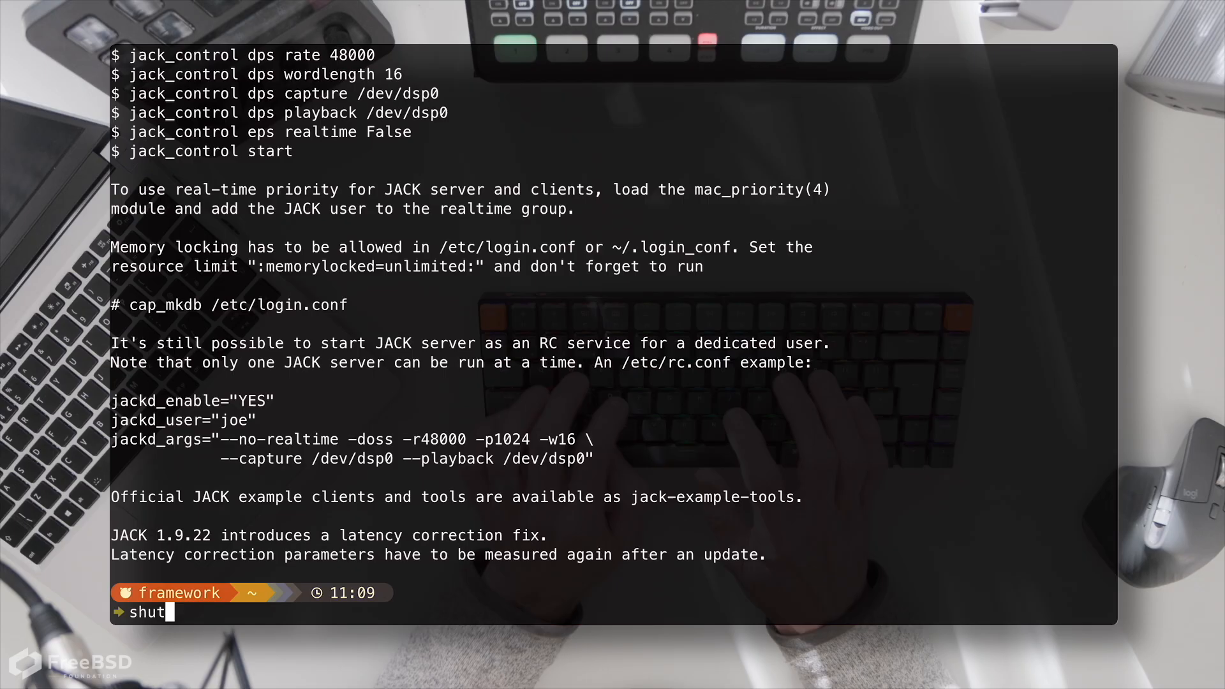
Run 'shutdown -r now' to reboot into the XFCE desktop
type("down -r now")
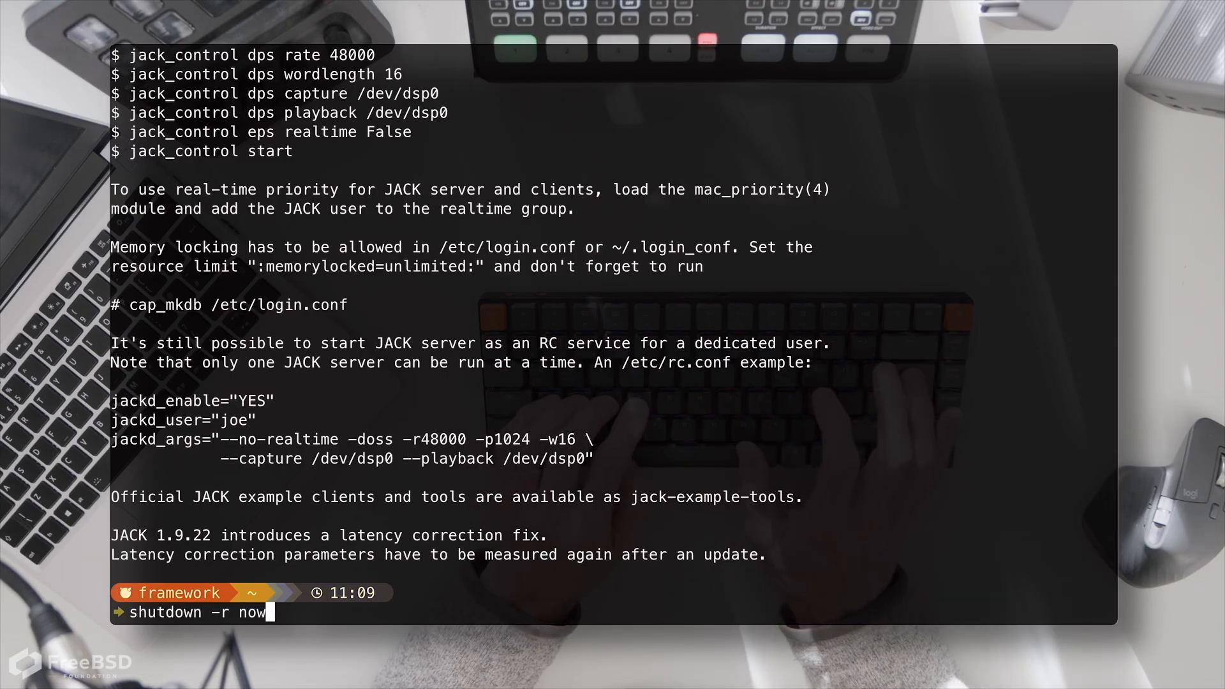
key("Return")
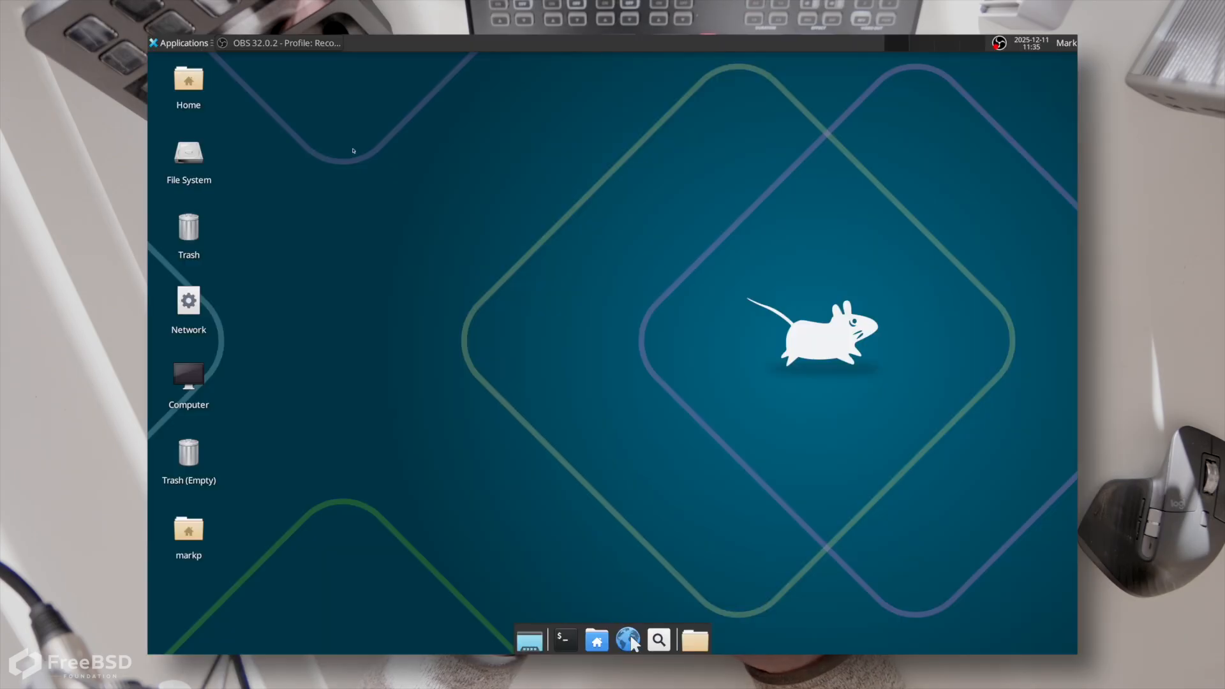
mouse_move(262, 115)
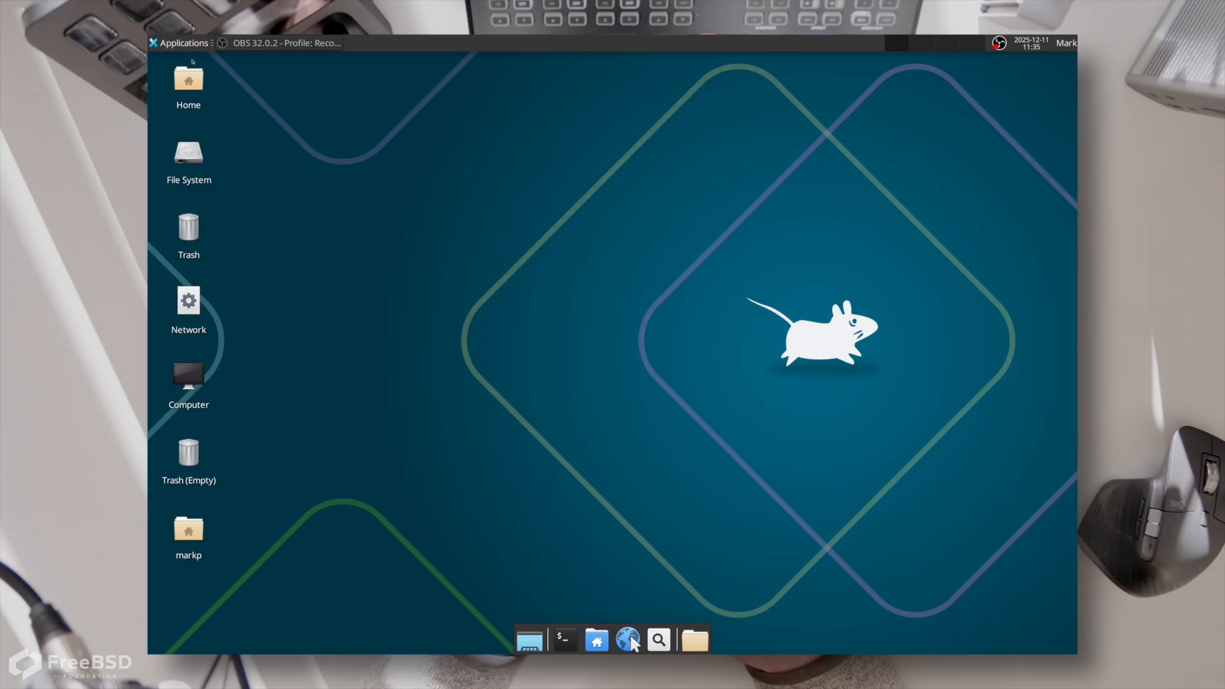
left_click(183, 44)
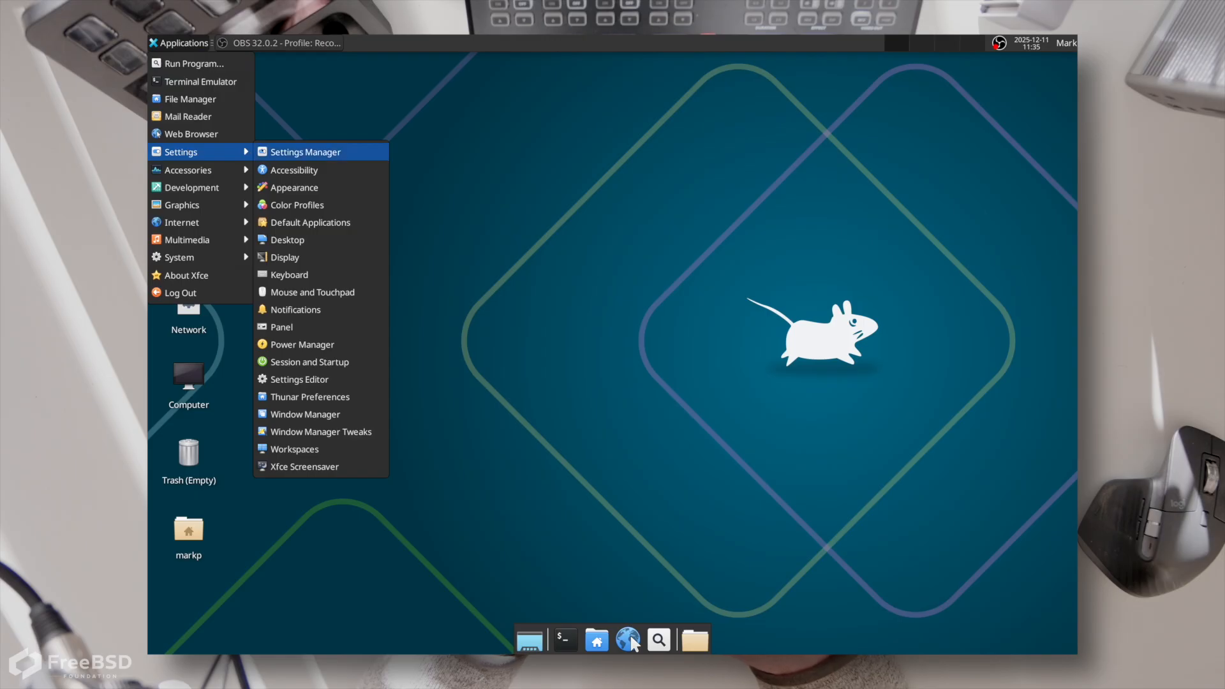
left_click(295, 187)
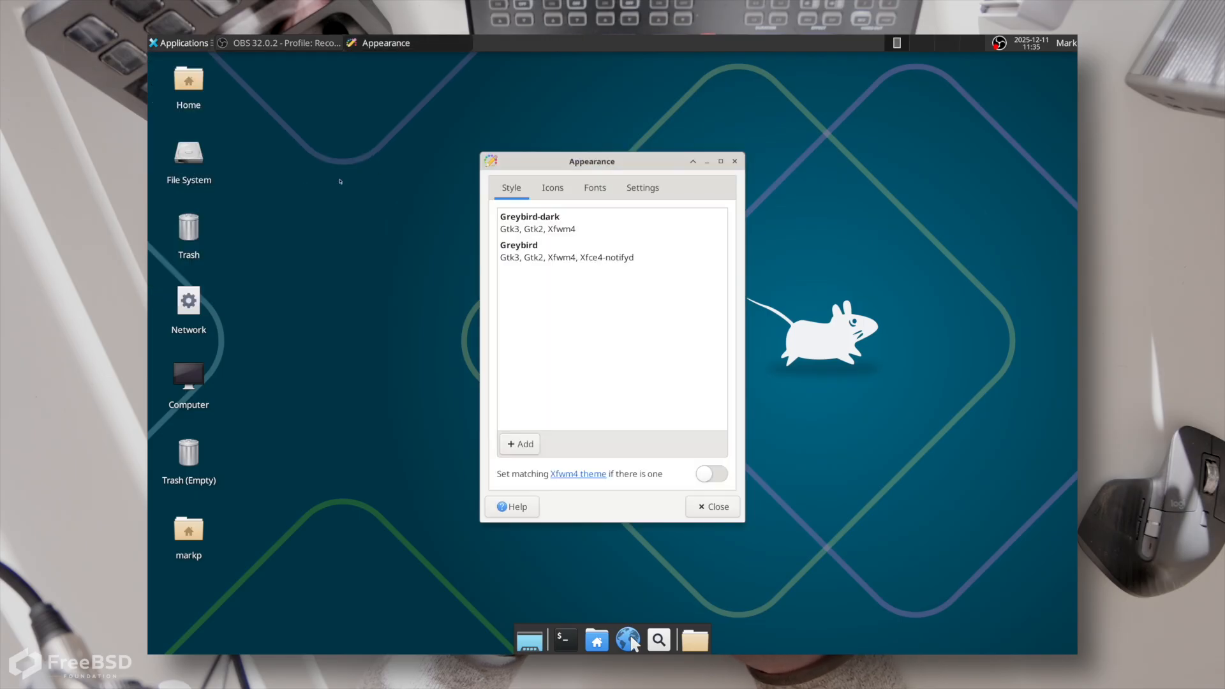
left_click(642, 188)
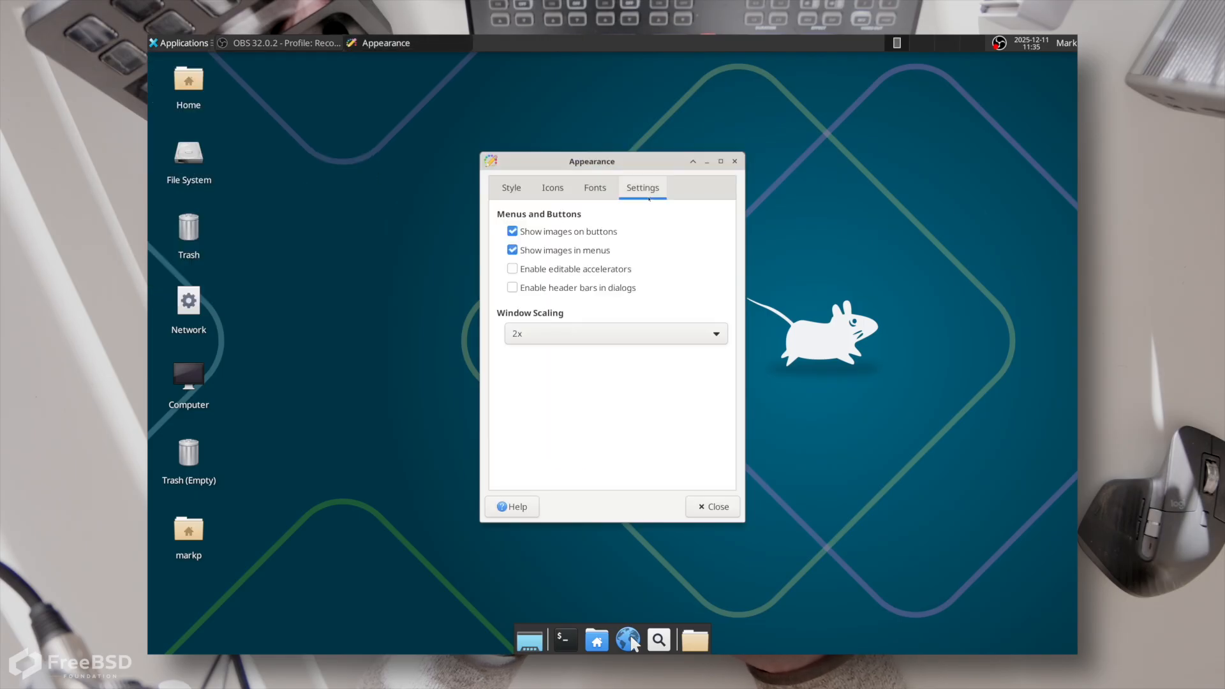
mouse_move(582, 333)
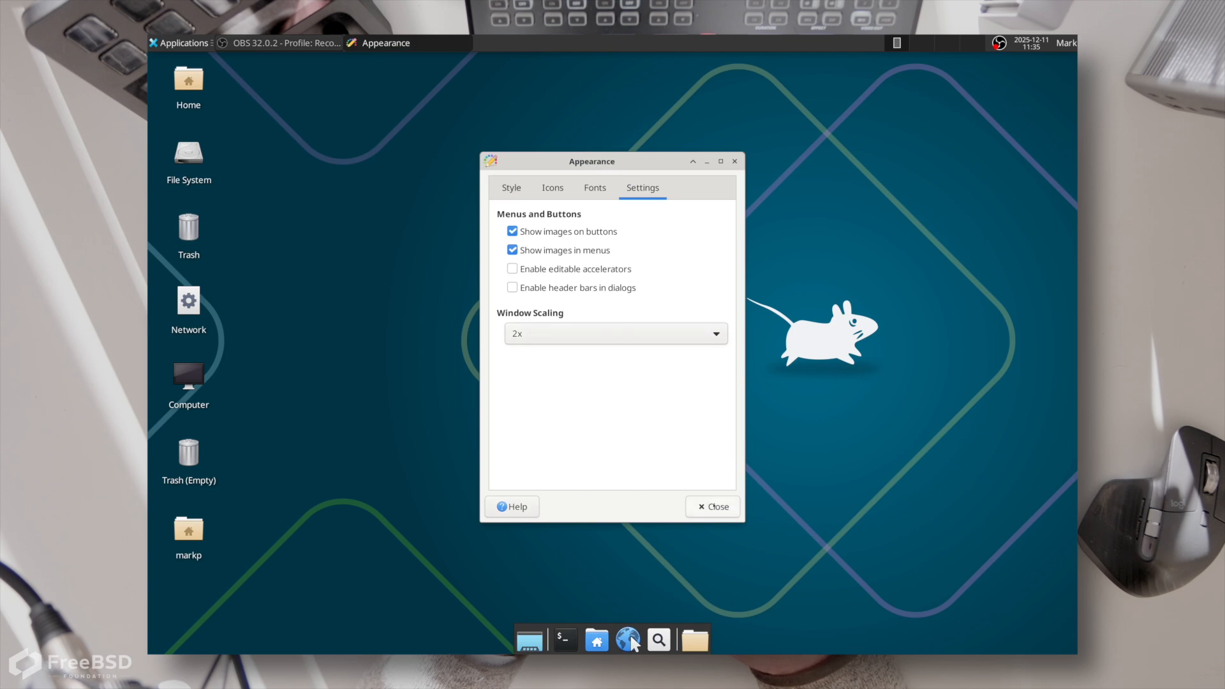
left_click(711, 506)
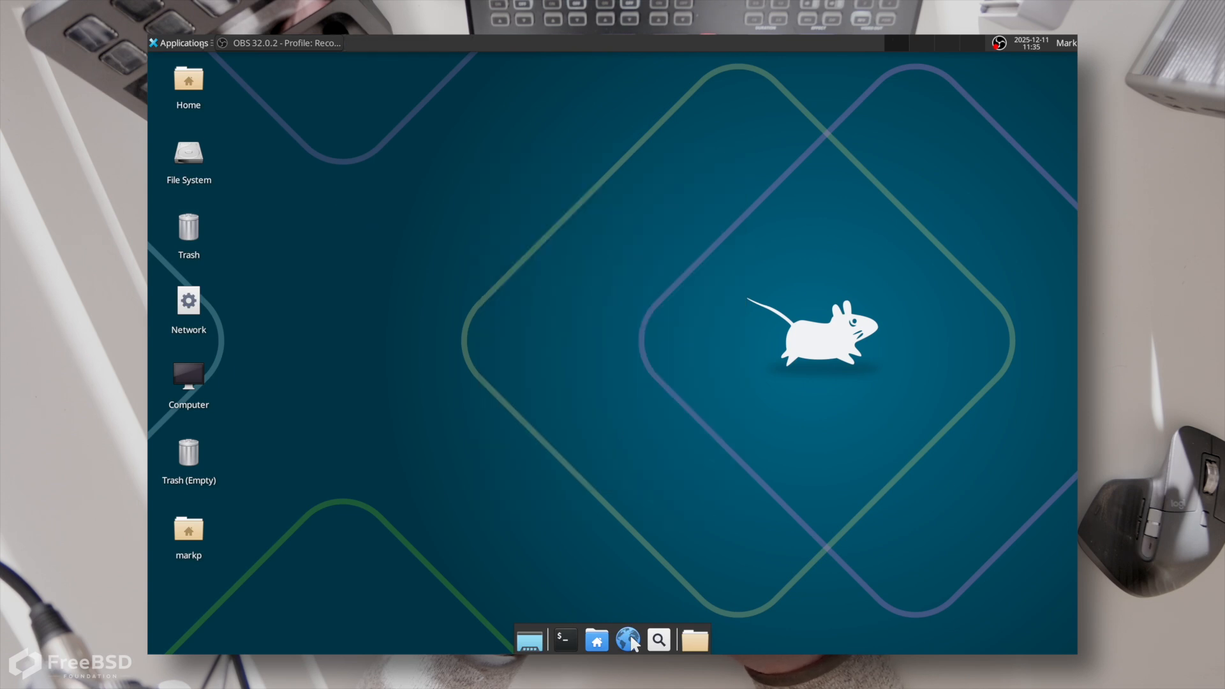
left_click(561, 639)
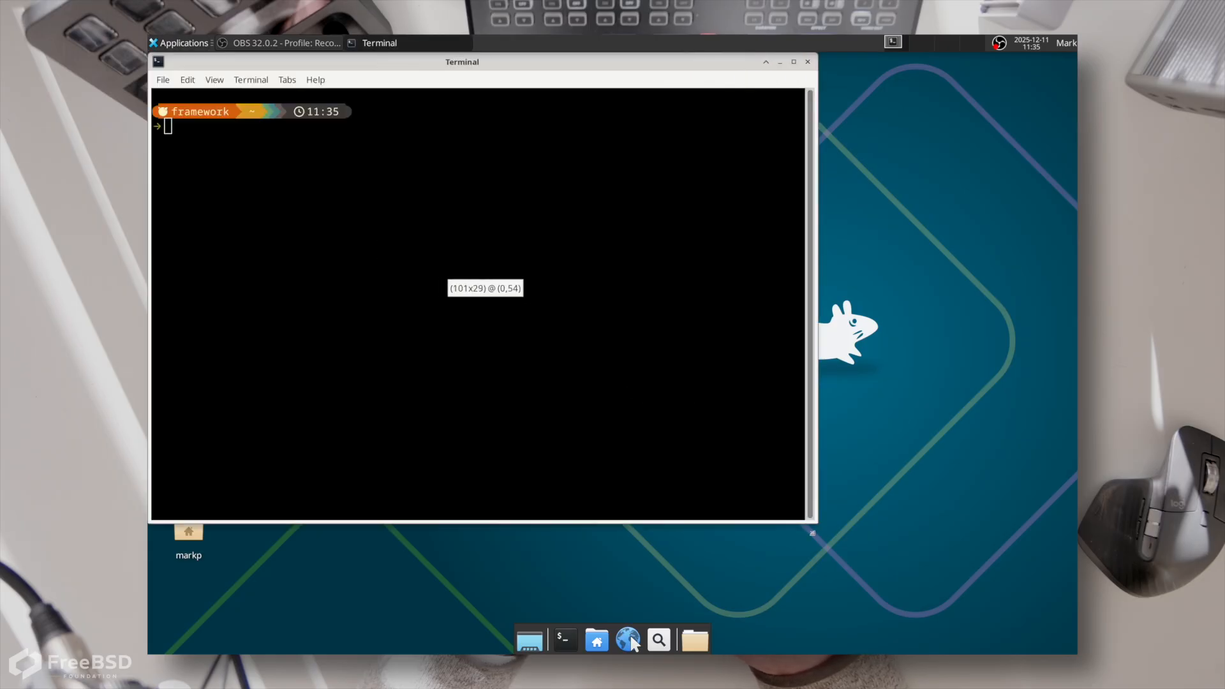
Run fastfetch showing FreeBSD 15.0-RELEASE with Xfce 4.20, then begin typing 'bectl'
type("fastfe")
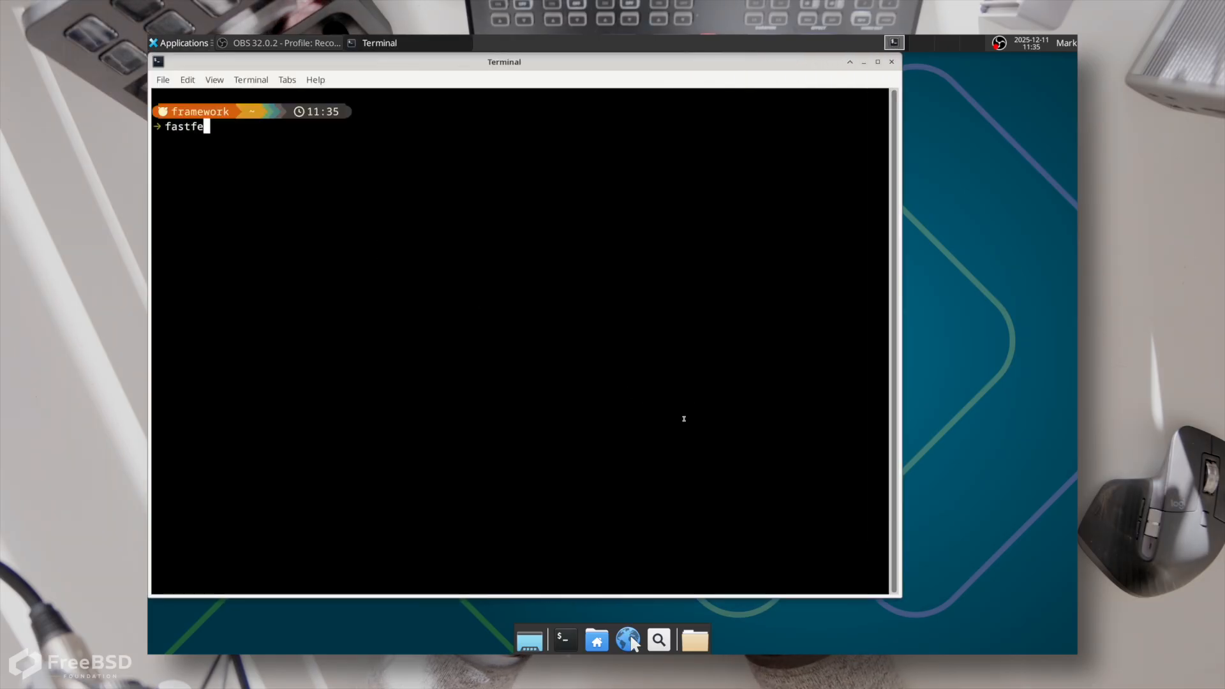
key("Return")
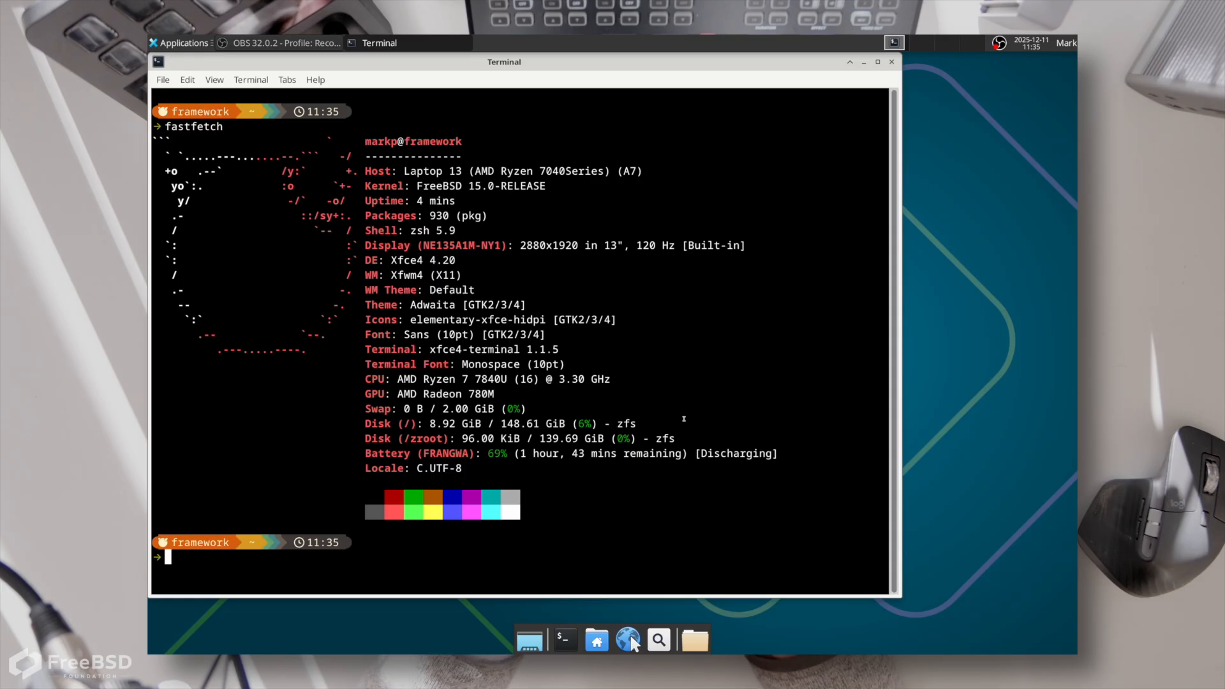
type("bectl")
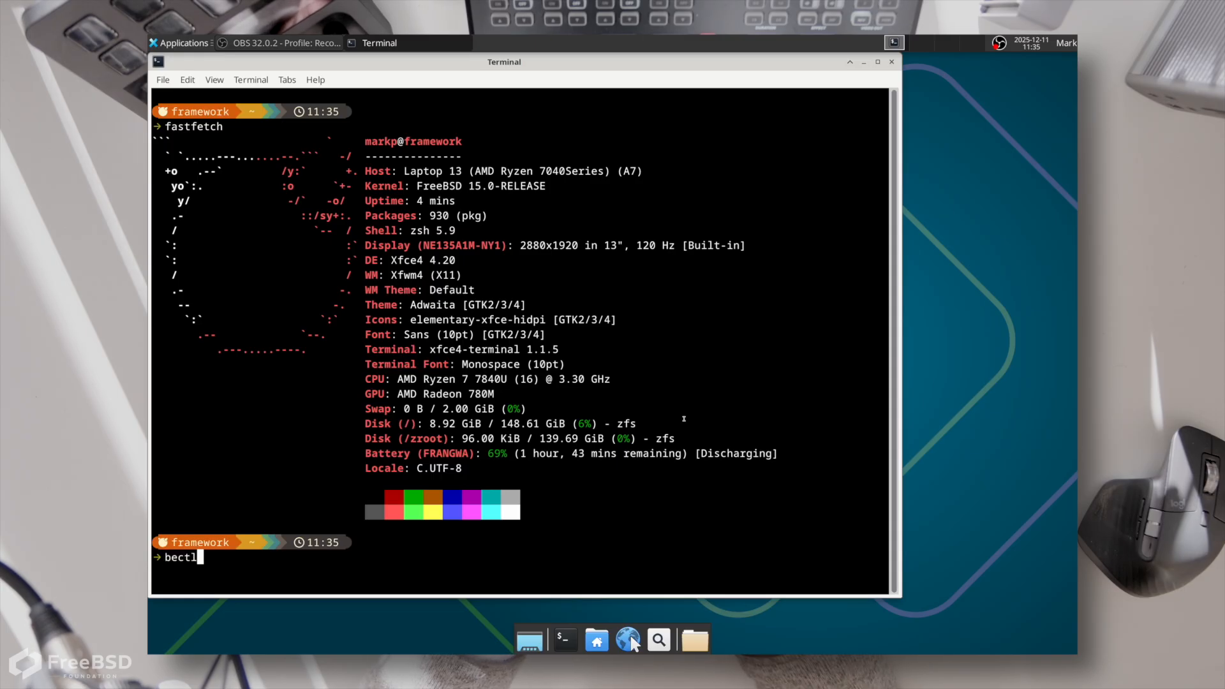